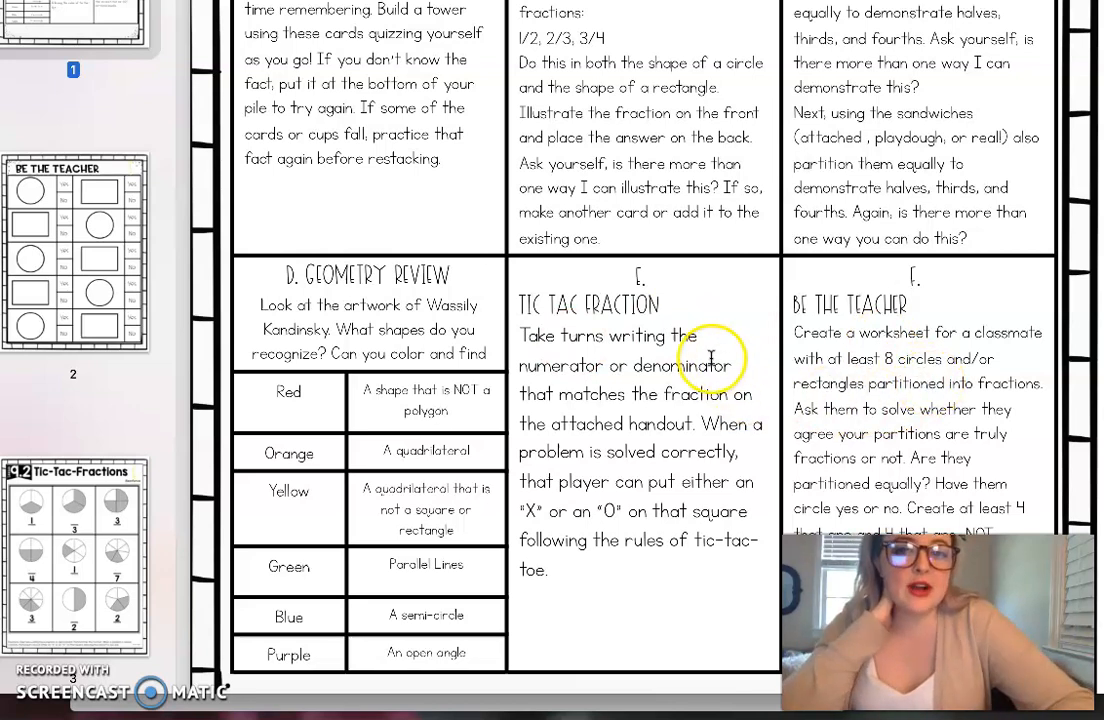
Scroll down past page 1 to the Tic-Tac-Fractions handout in Preview.
scroll("down", 3)
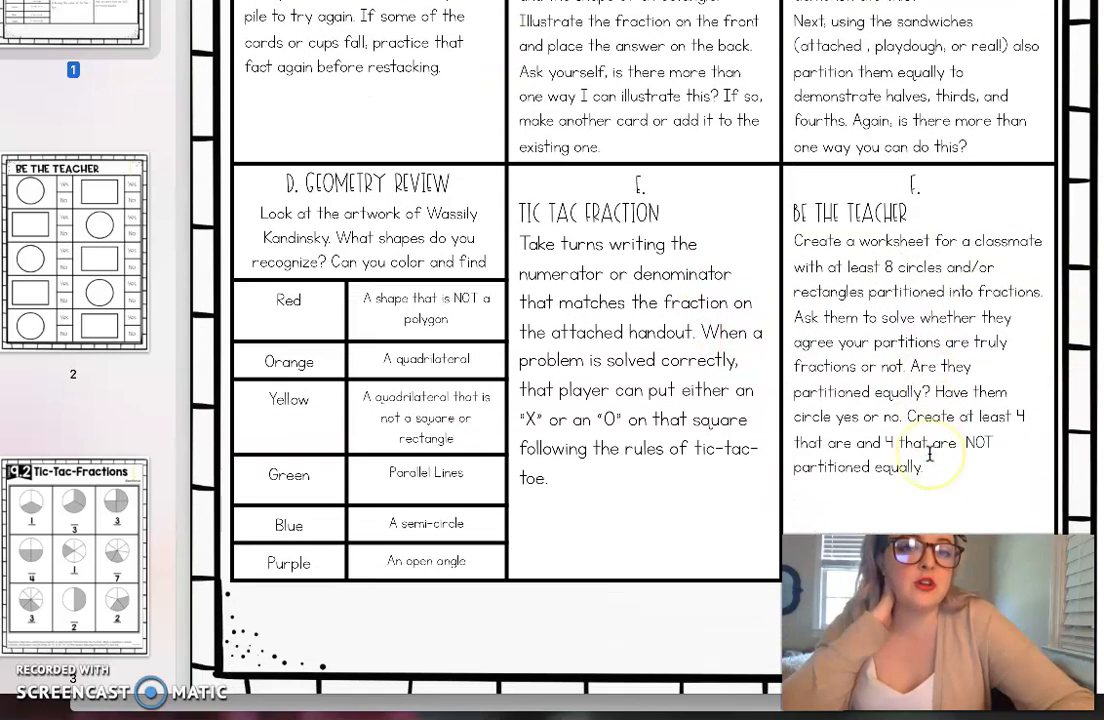
scroll("down", 3)
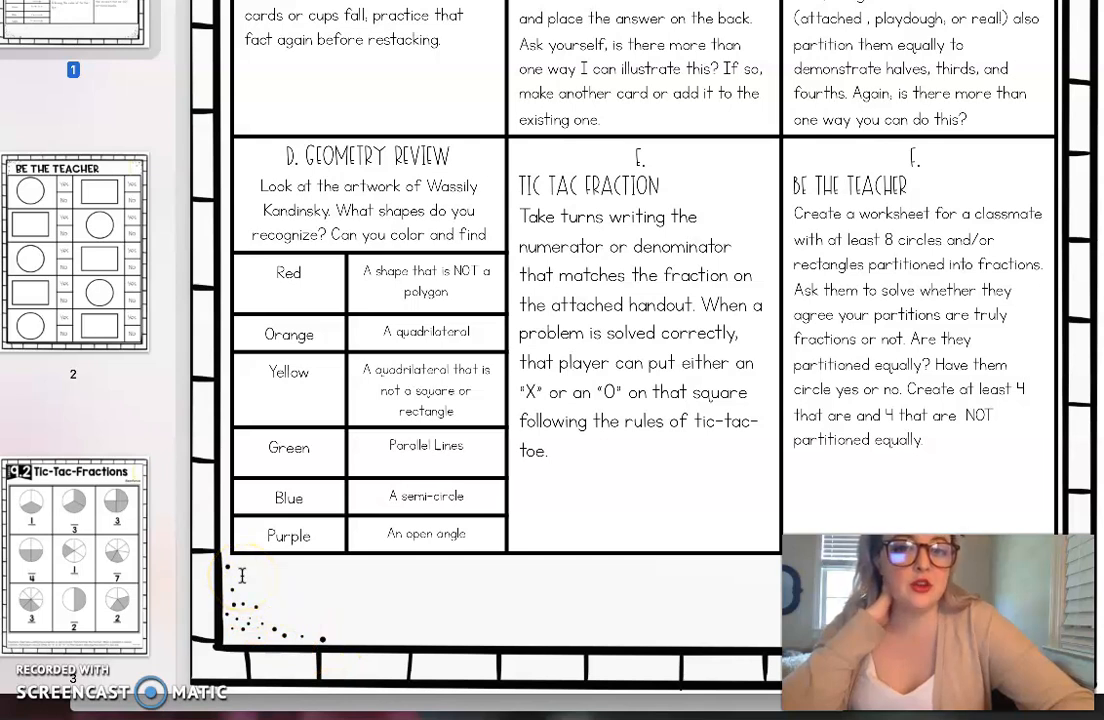
mouse_move(158, 581)
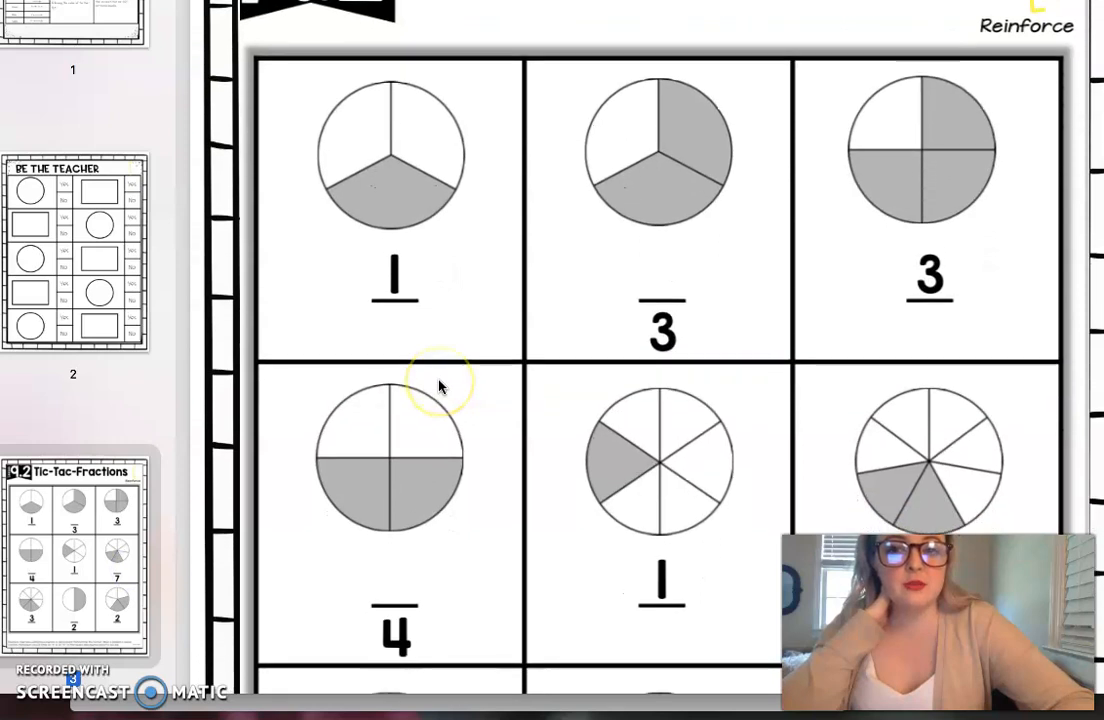
scroll("down", 3)
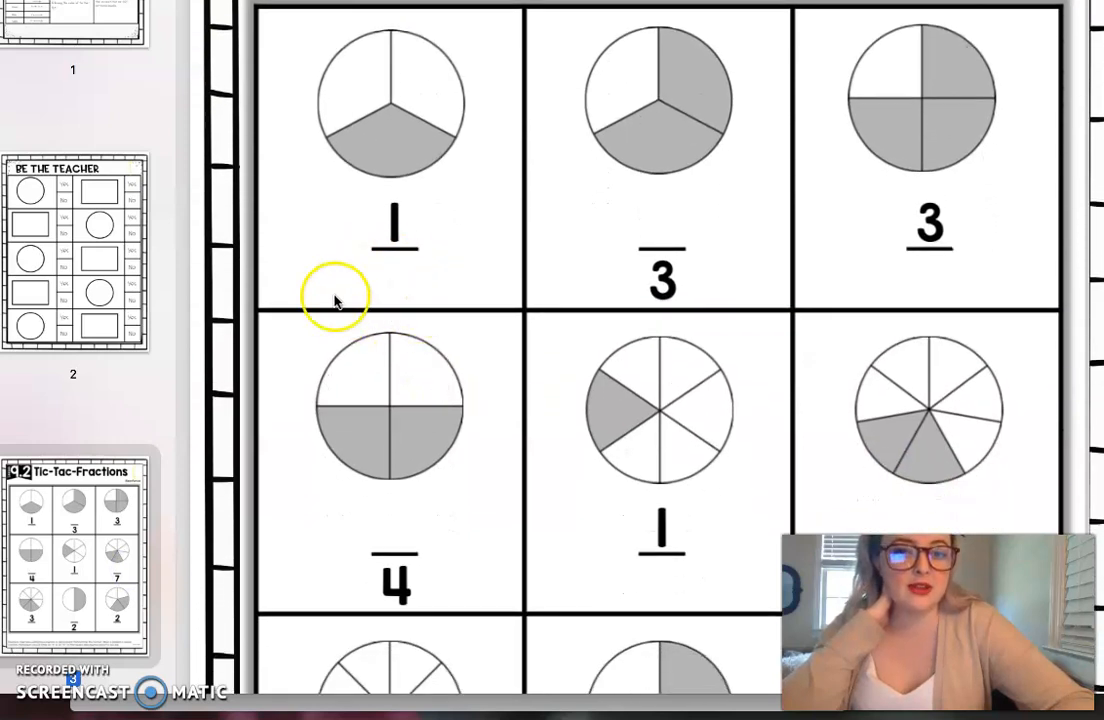
mouse_move(360, 298)
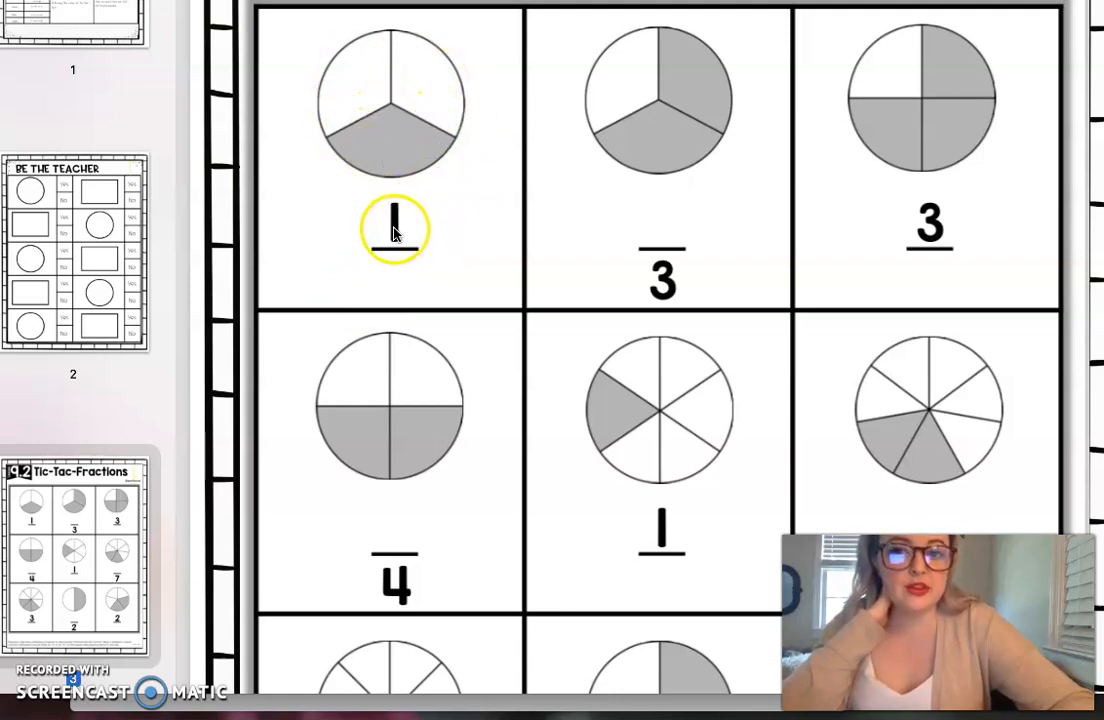
mouse_move(425, 135)
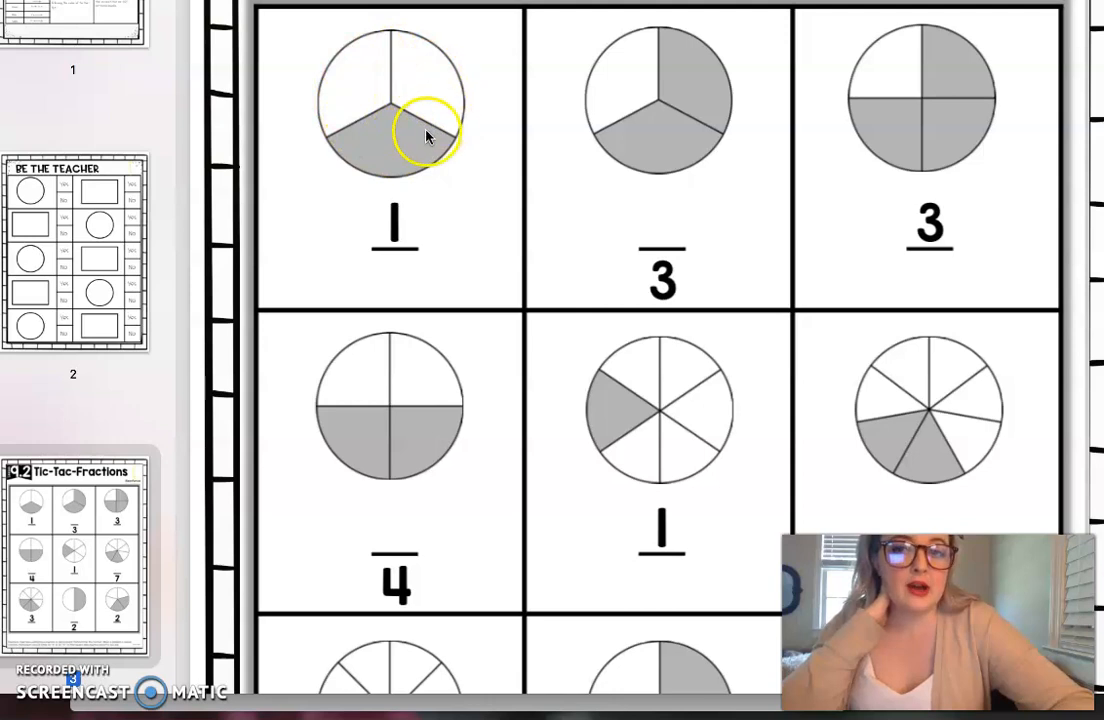
mouse_move(425, 371)
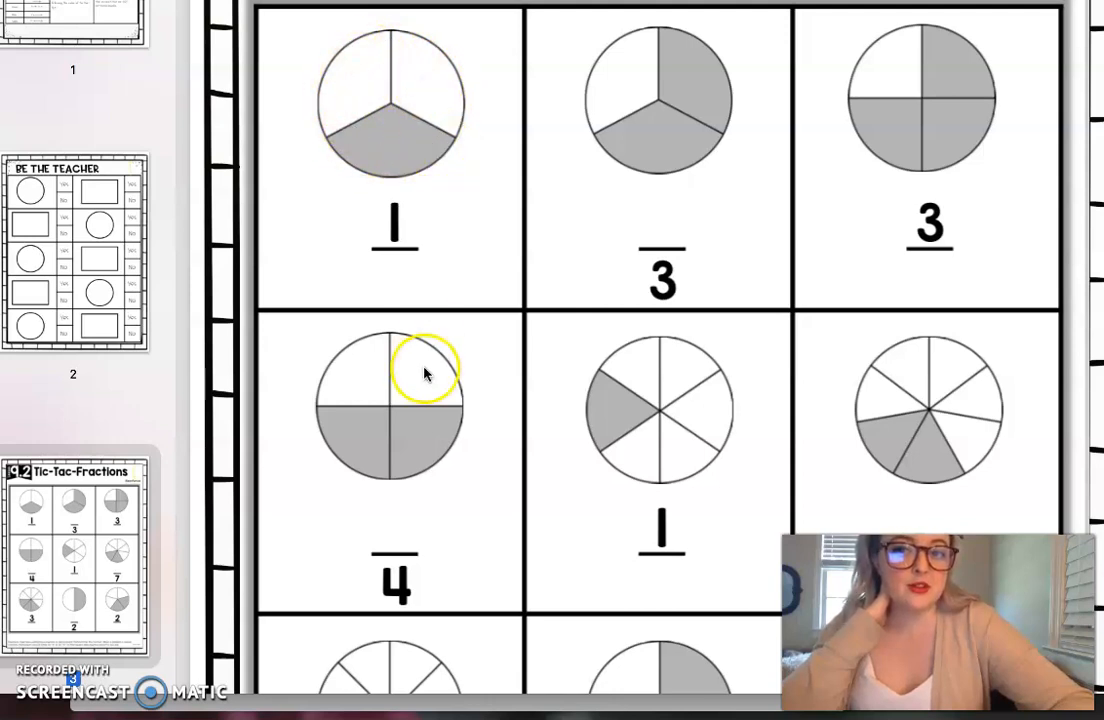
mouse_move(390, 295)
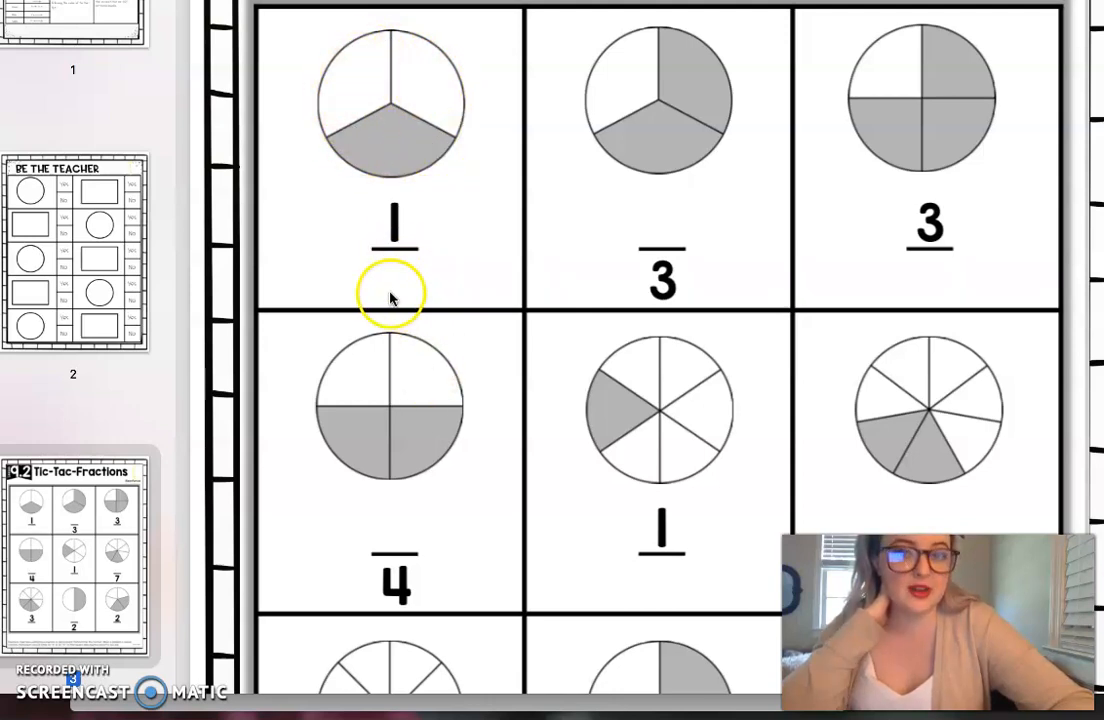
mouse_move(625, 277)
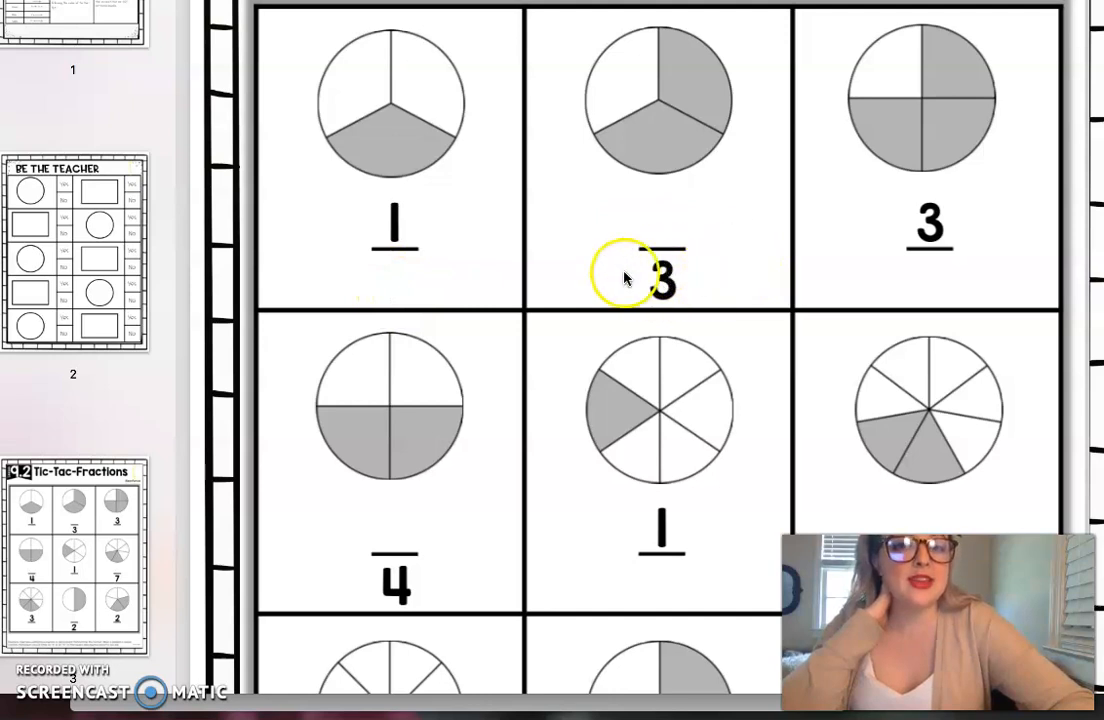
mouse_move(687, 222)
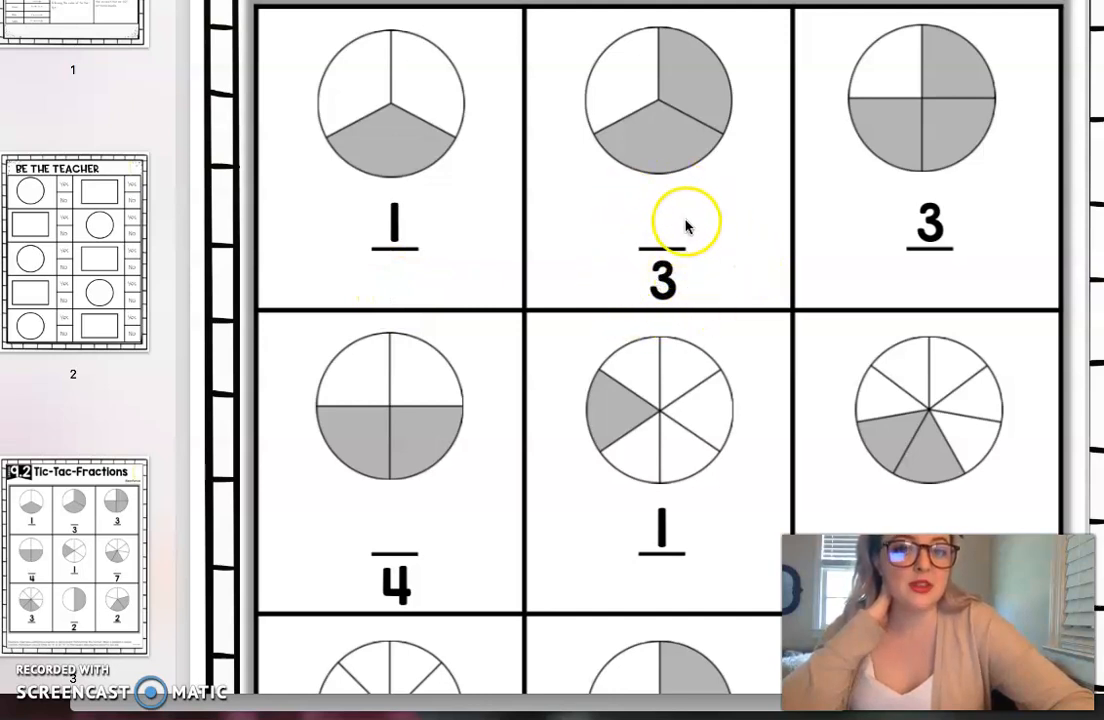
mouse_move(730, 148)
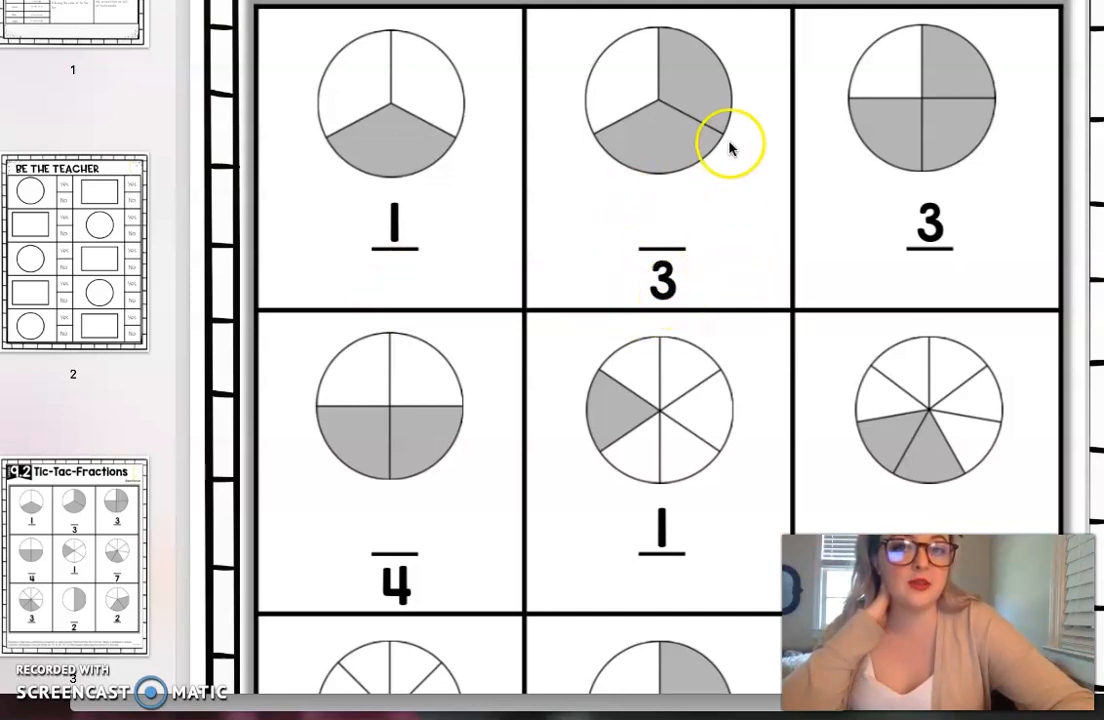
mouse_move(700, 148)
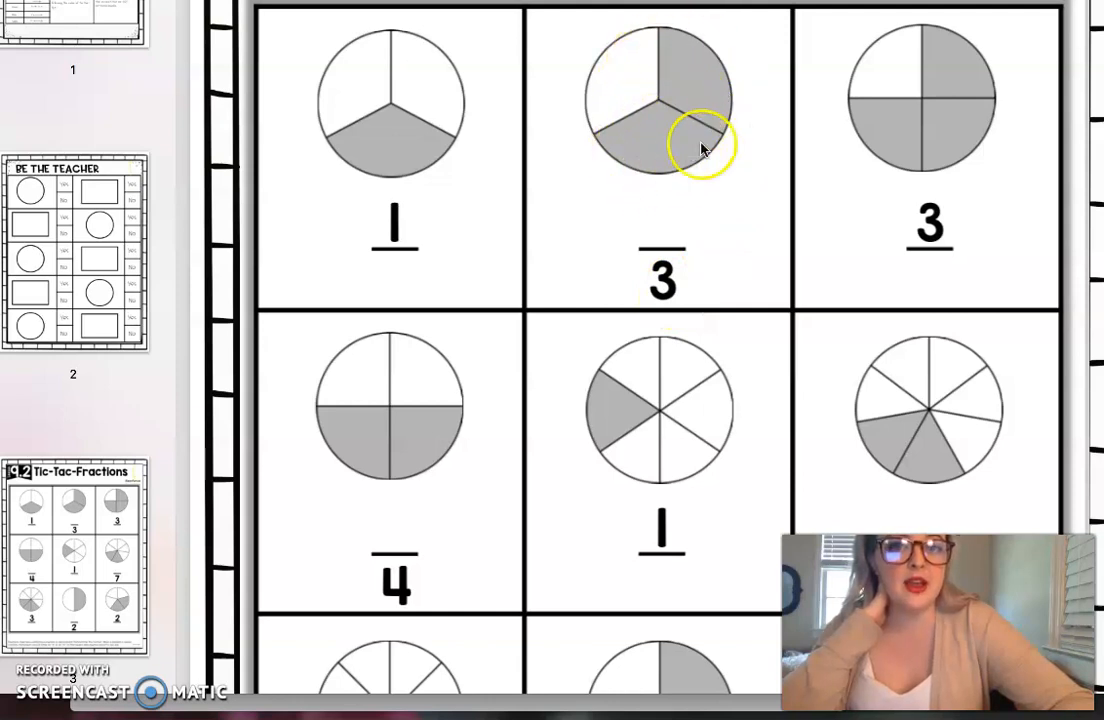
mouse_move(661, 200)
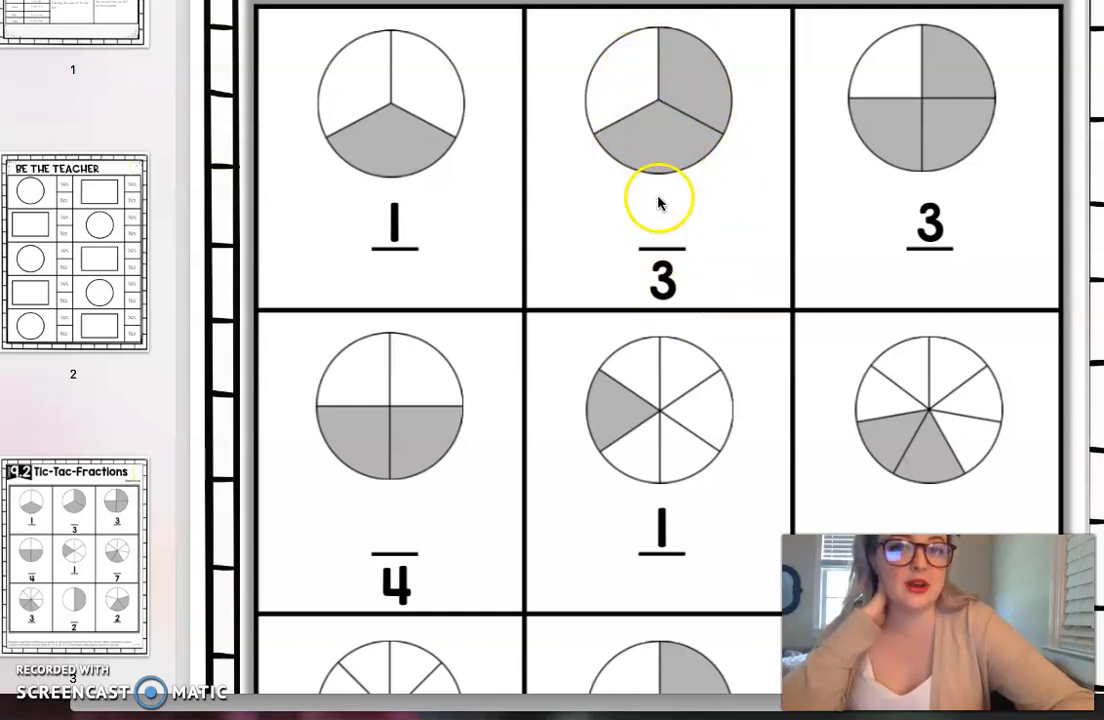
mouse_move(677, 228)
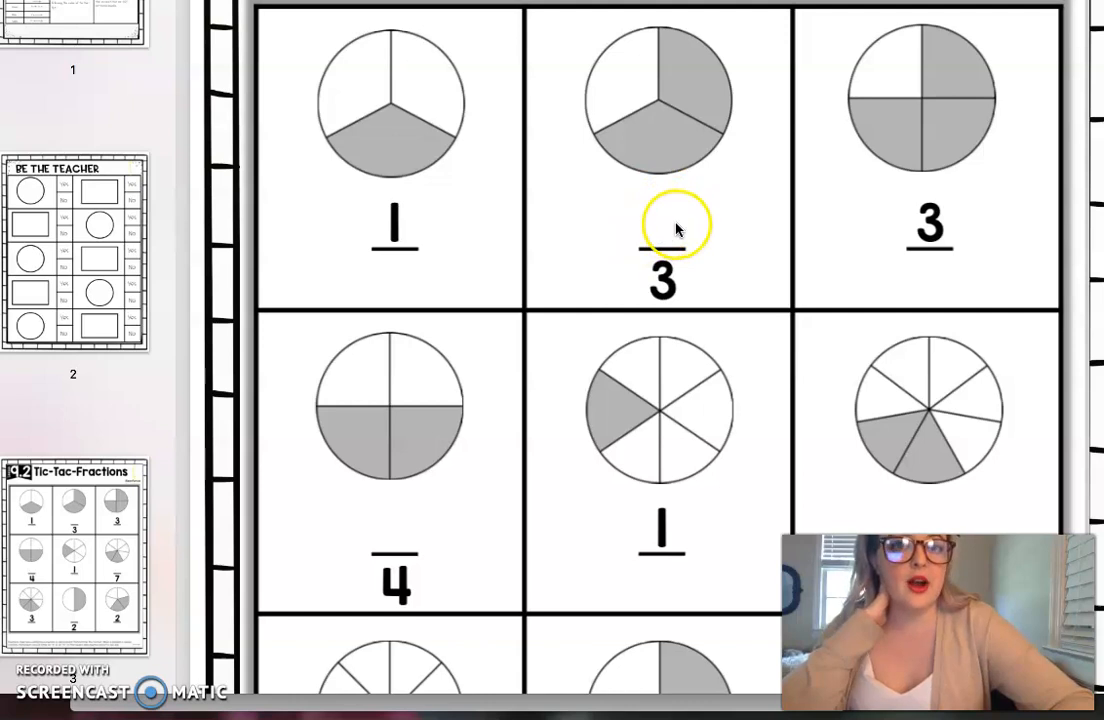
scroll("down", 3)
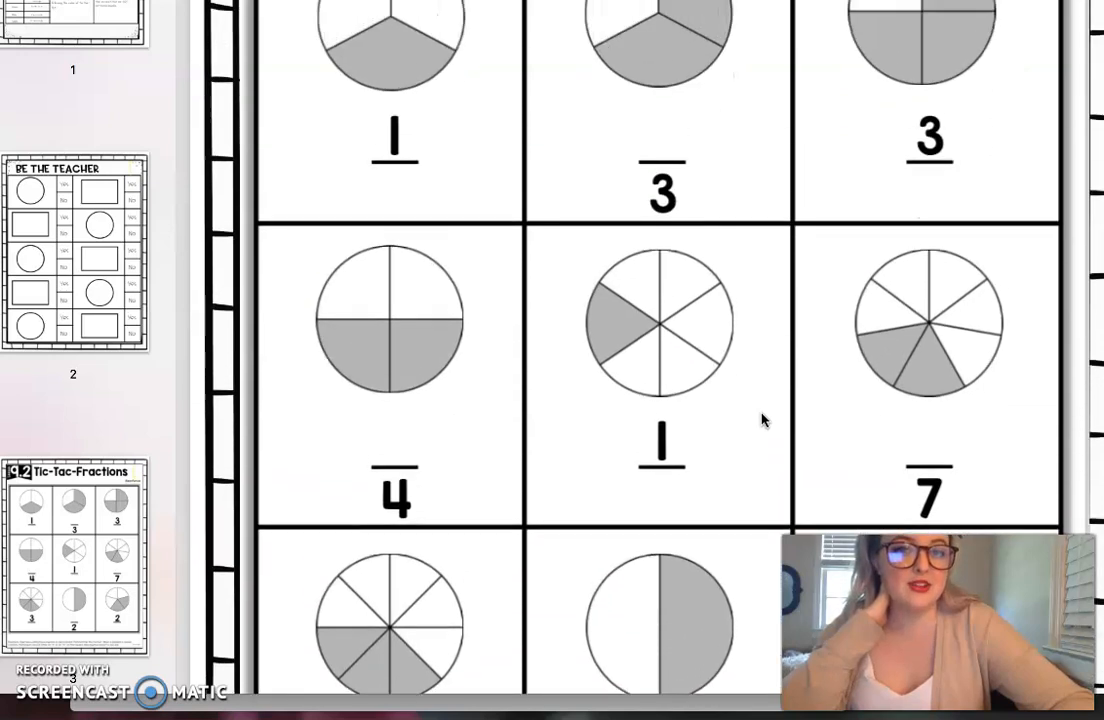
Scroll the Preview document to show the handout's lower rows of fraction circles.
scroll("down", 3)
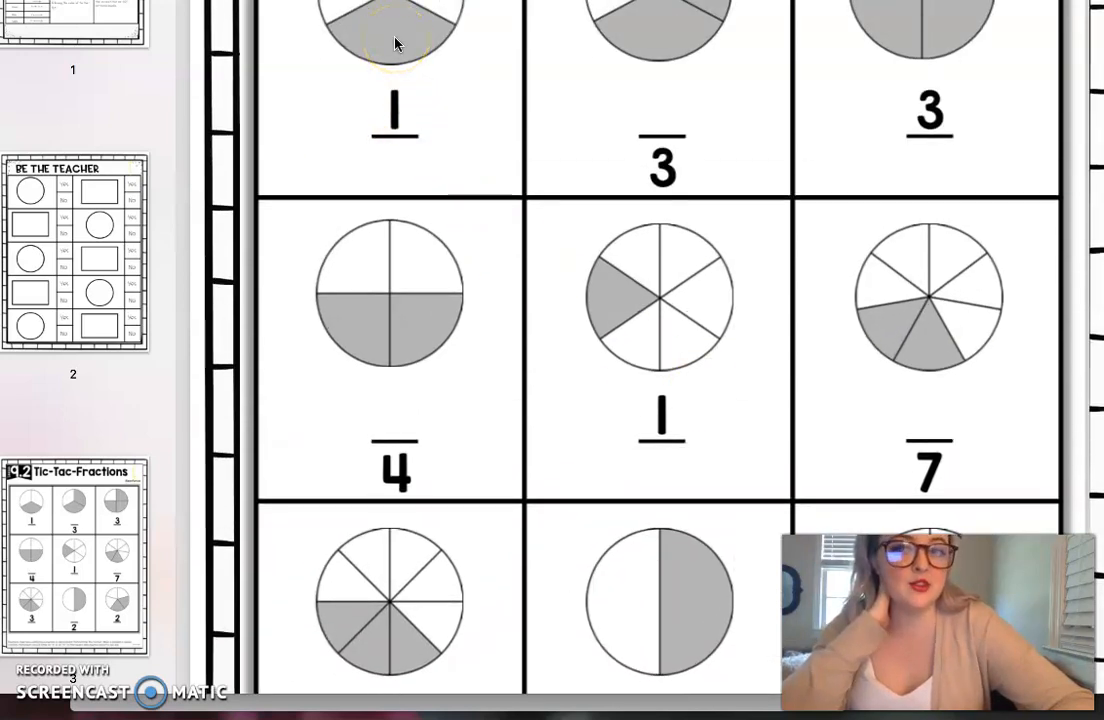
mouse_move(407, 143)
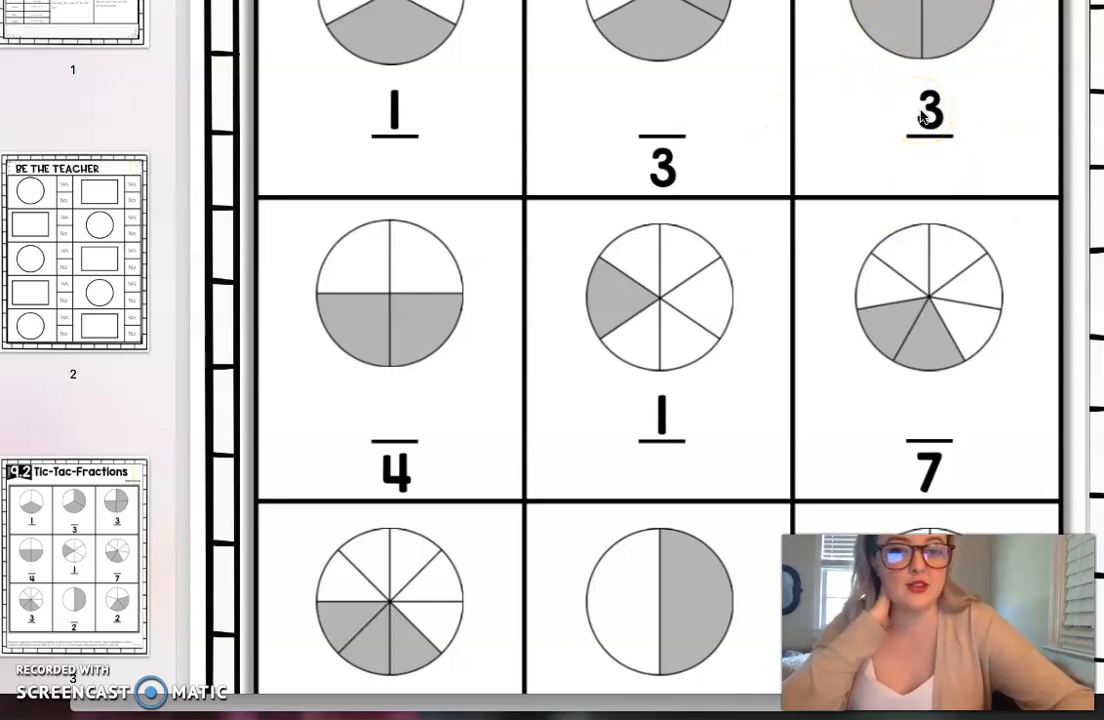
mouse_move(485, 145)
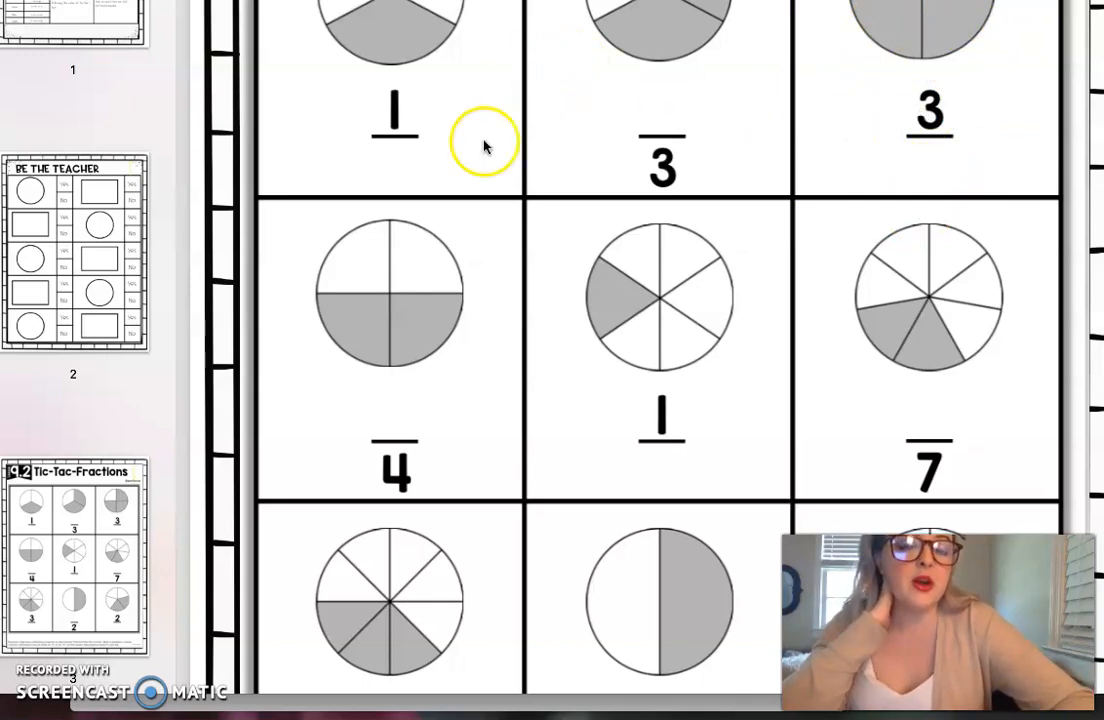
mouse_move(453, 270)
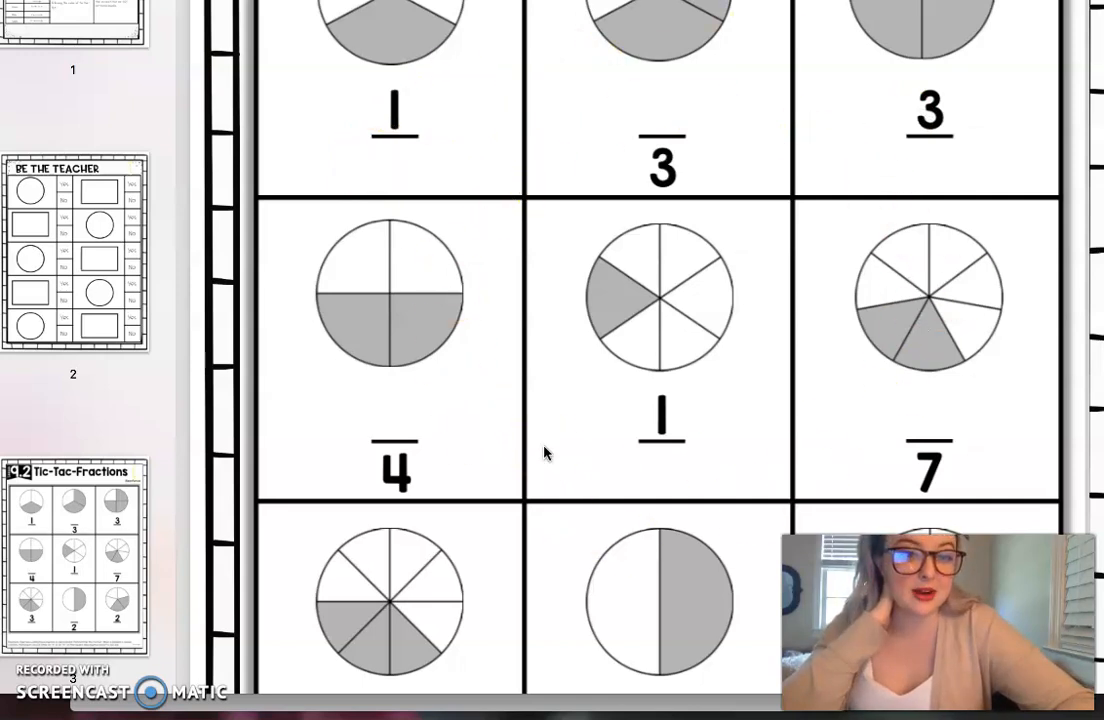
mouse_move(495, 177)
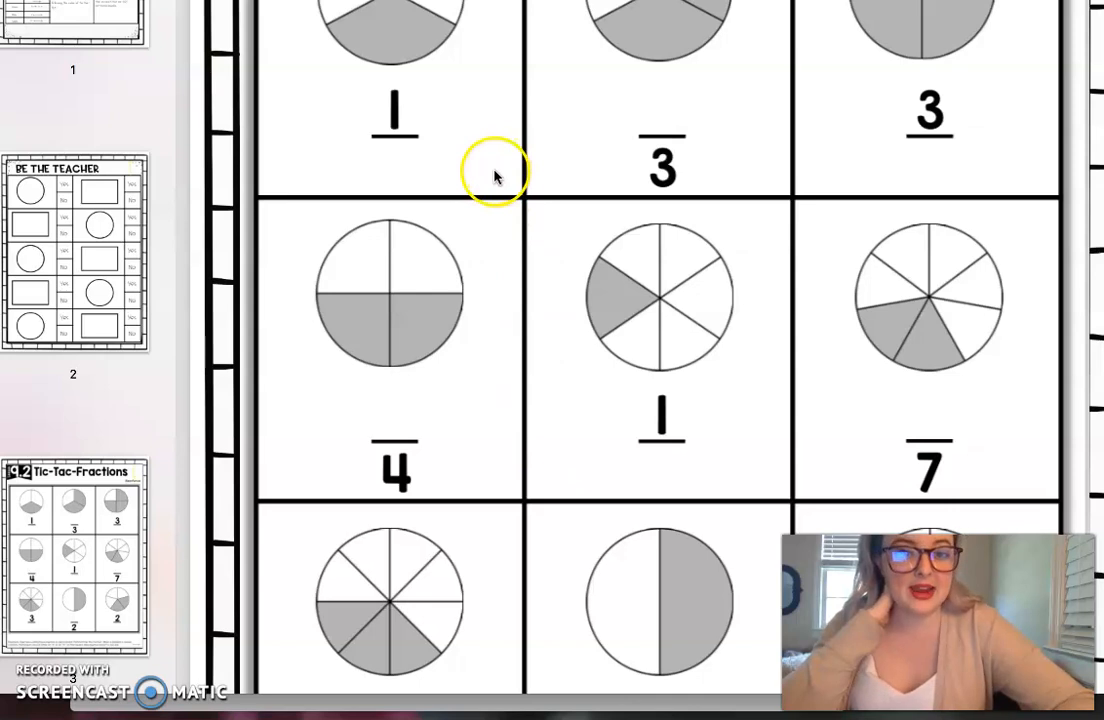
mouse_move(370, 535)
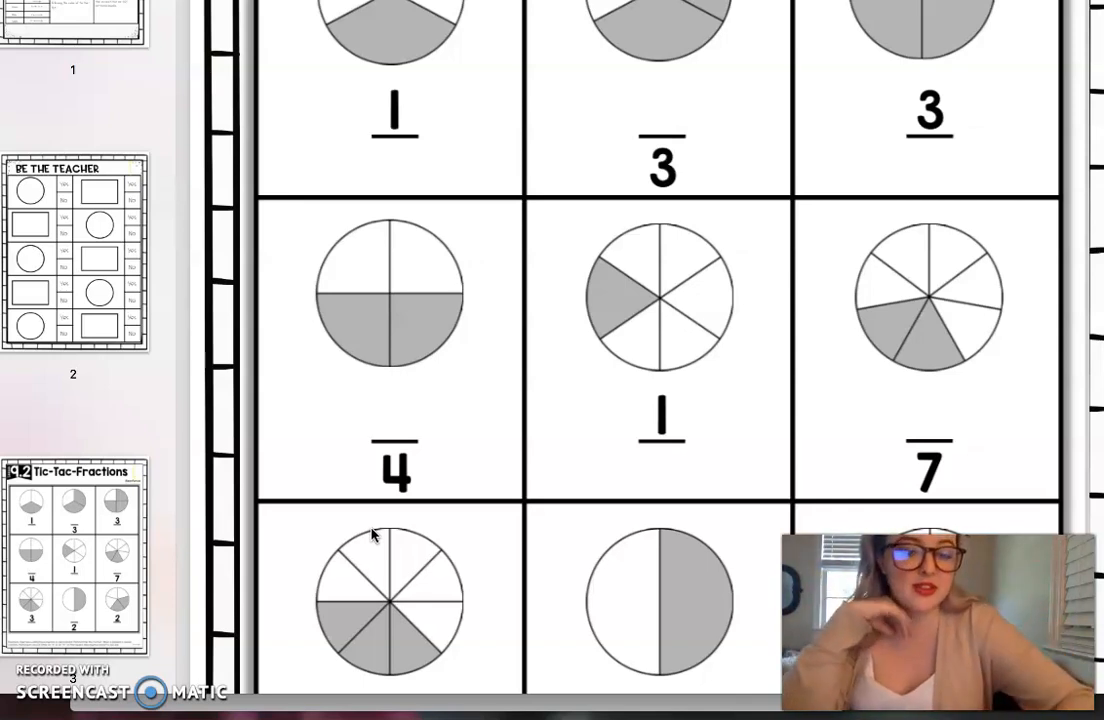
mouse_move(38, 451)
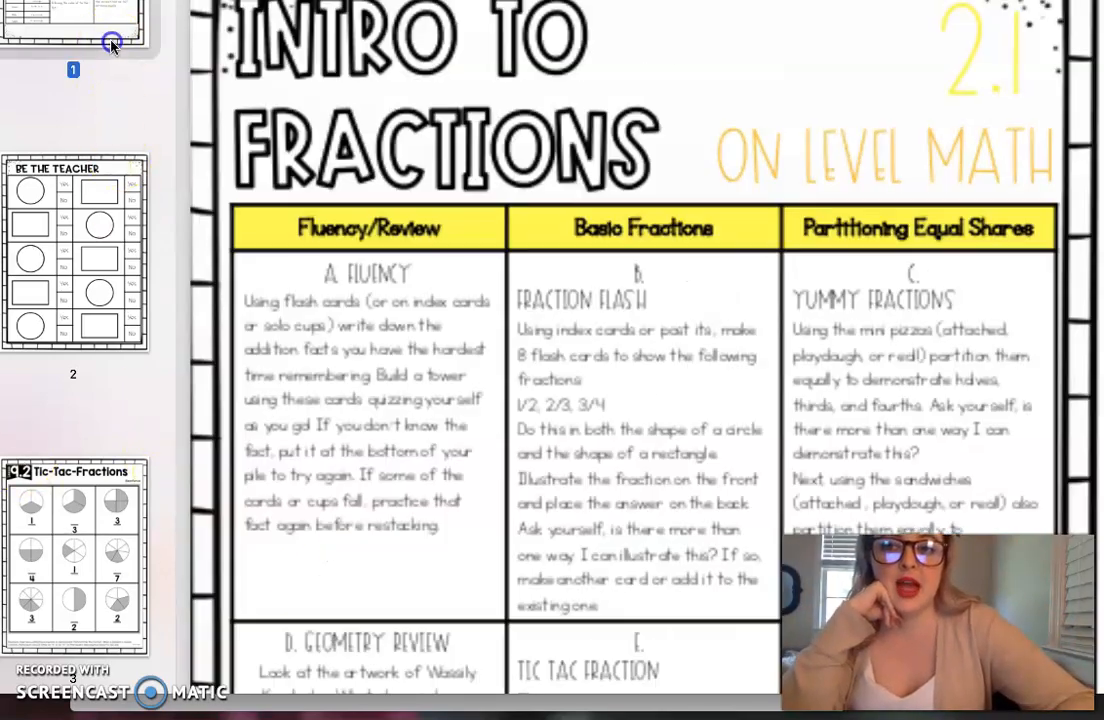
Scroll the Preview document to bring the Be the Teacher activity into view.
scroll("down", 3)
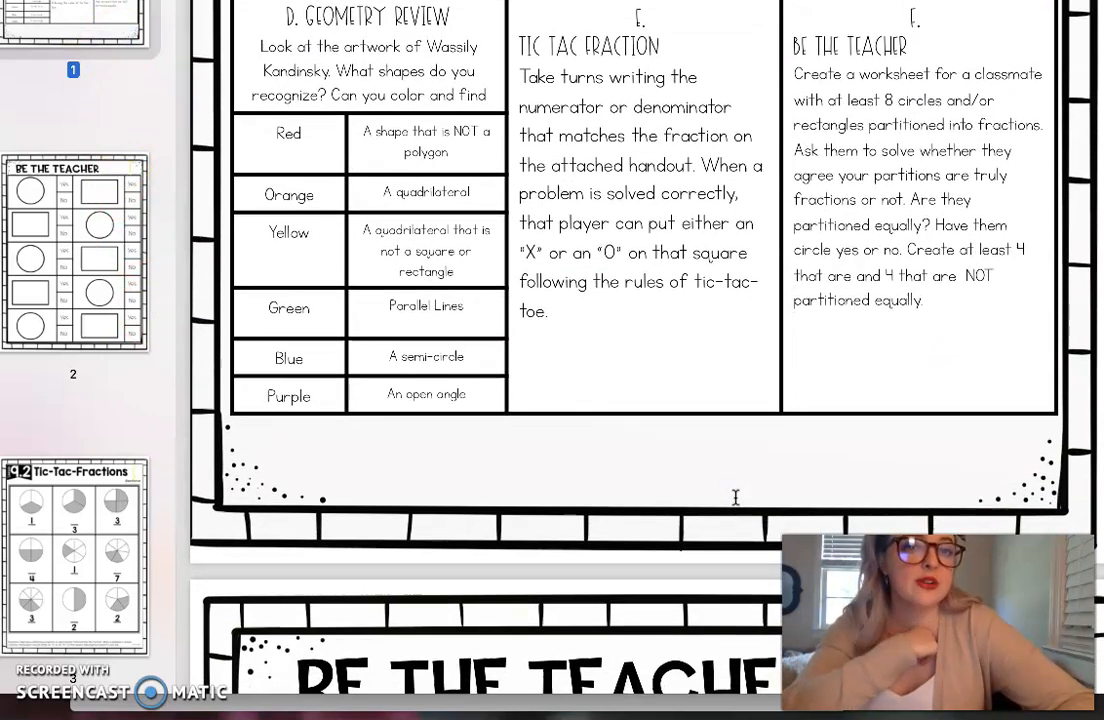
mouse_move(1045, 308)
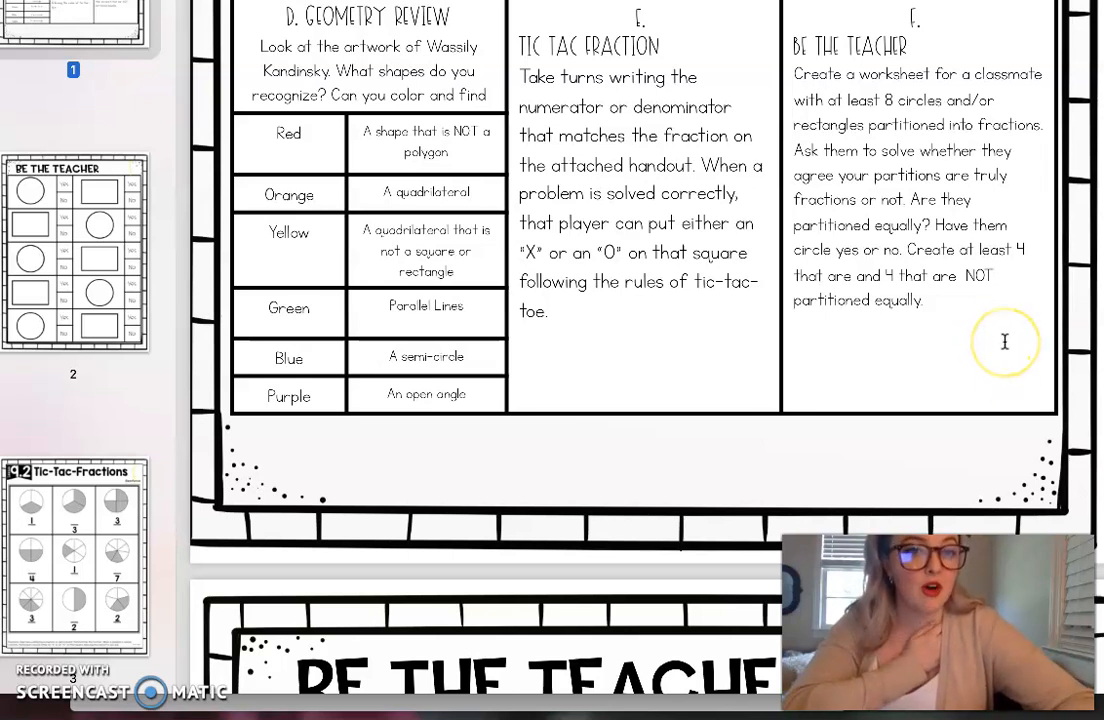
mouse_move(508, 425)
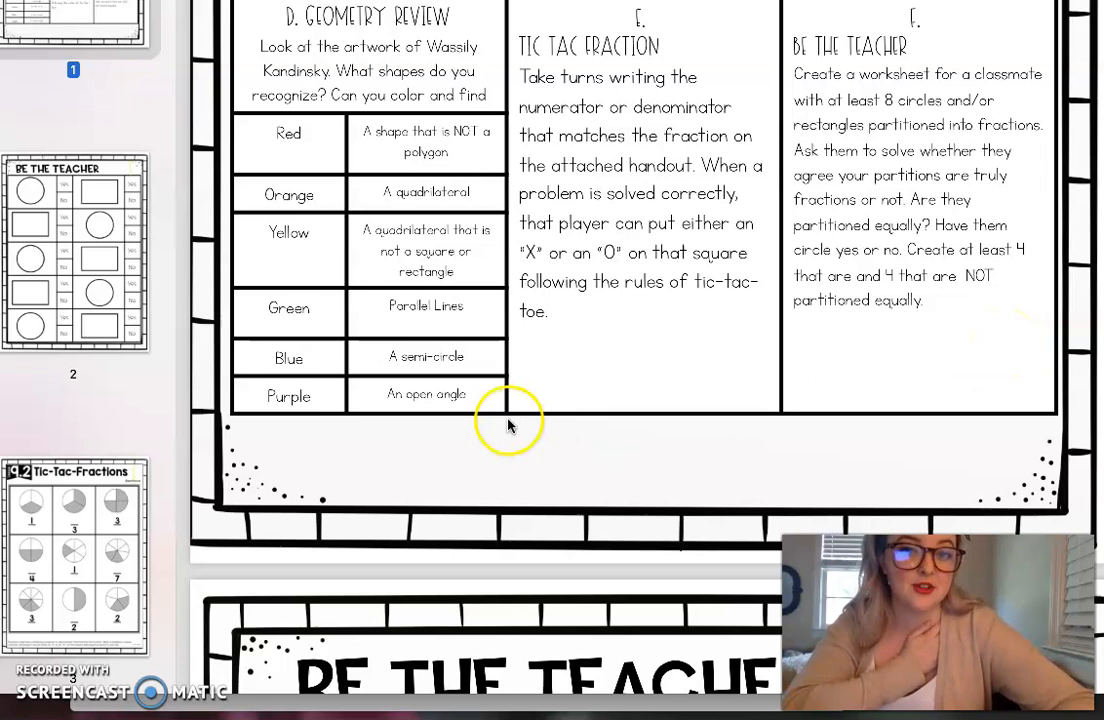
mouse_move(143, 327)
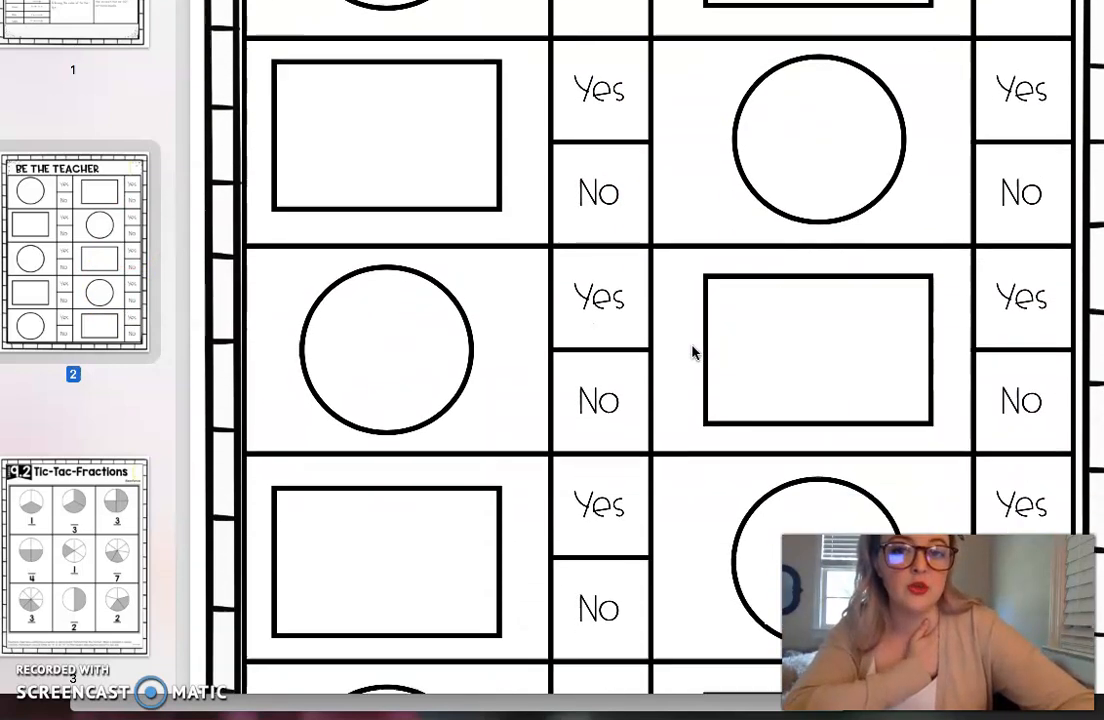
scroll("down", 3)
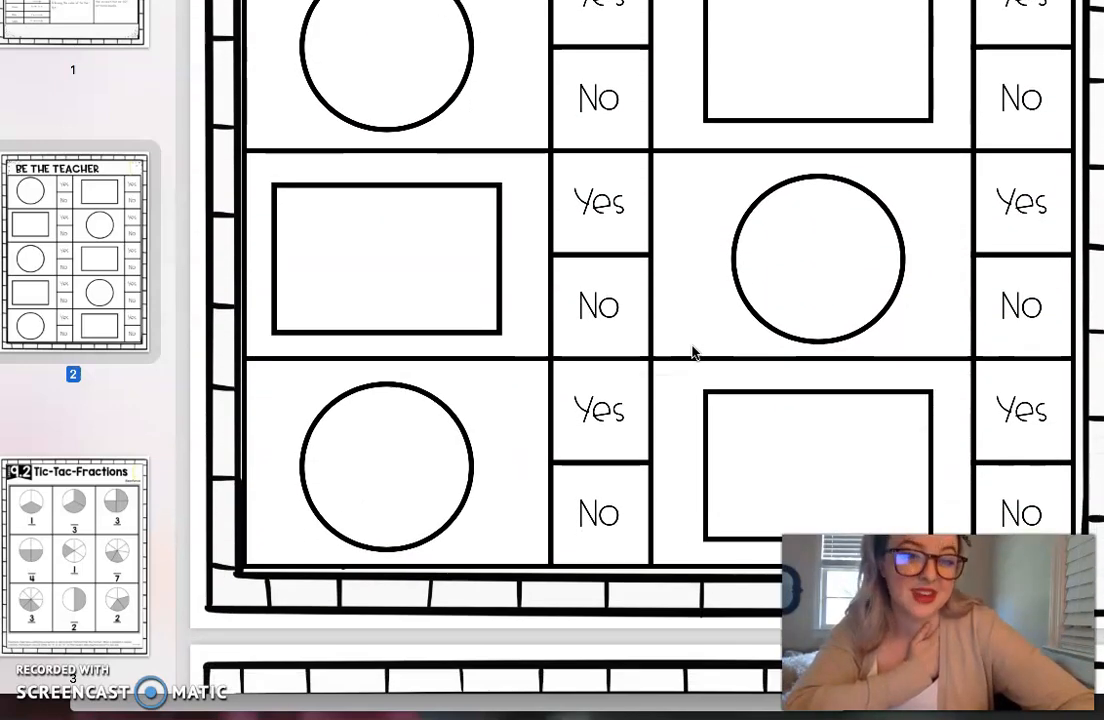
scroll("down", 3)
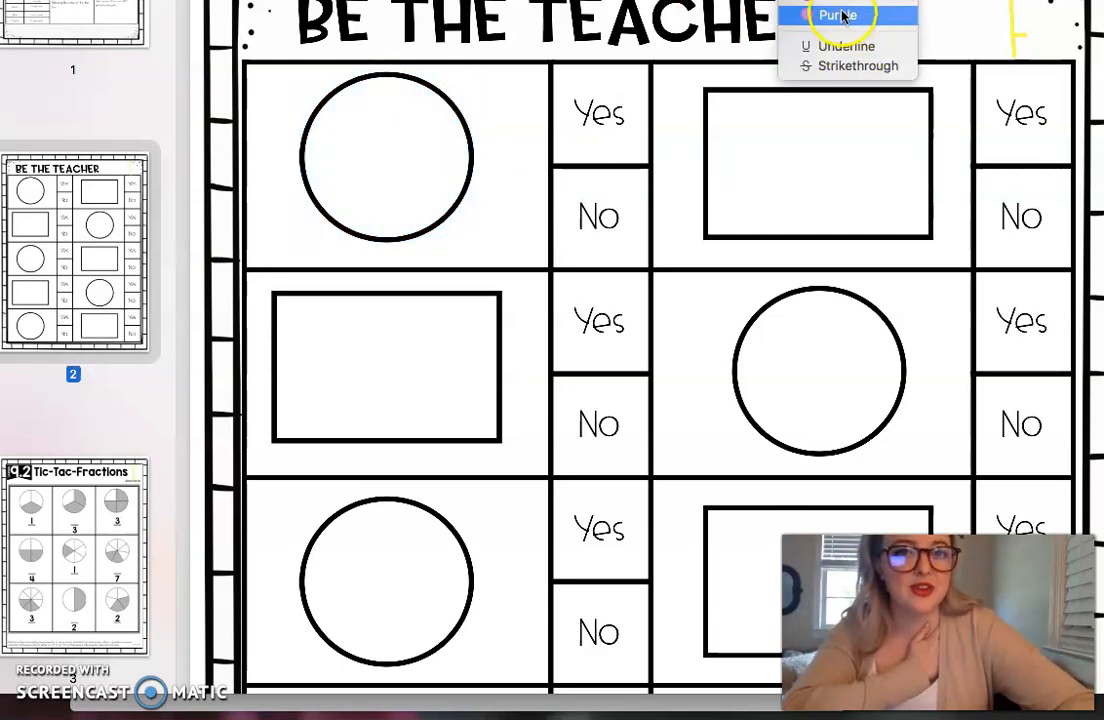
Delete the extra second page, leaving the Be the Teacher worksheet as the only page.
left_click(845, 13)
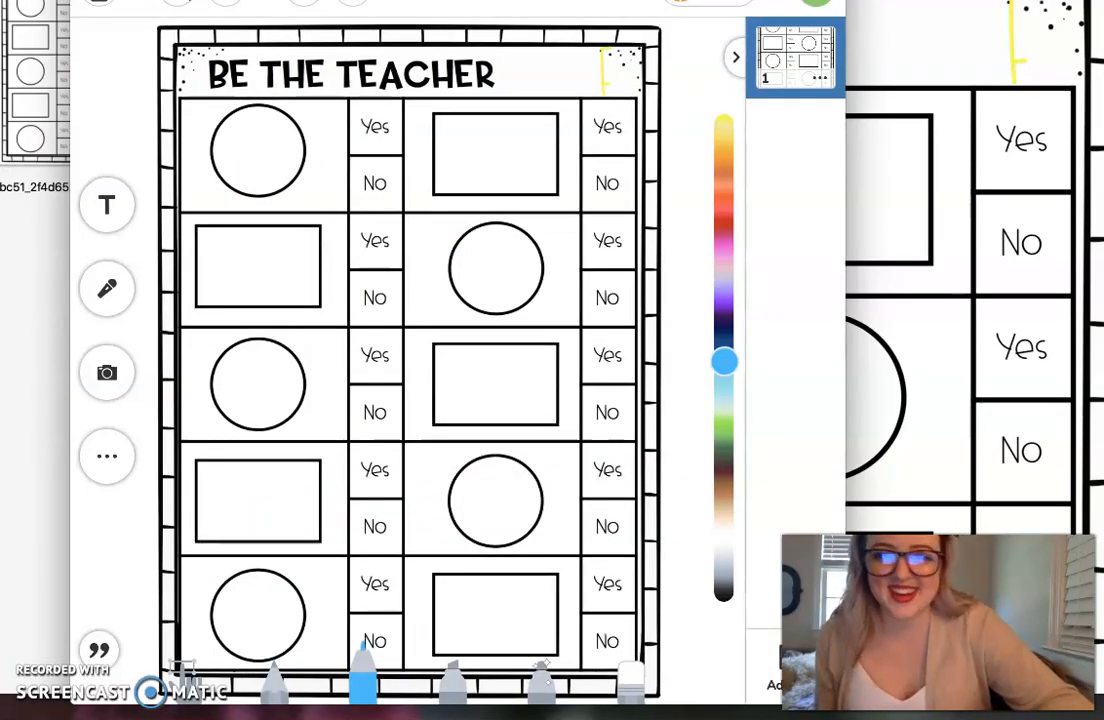
mouse_move(622, 325)
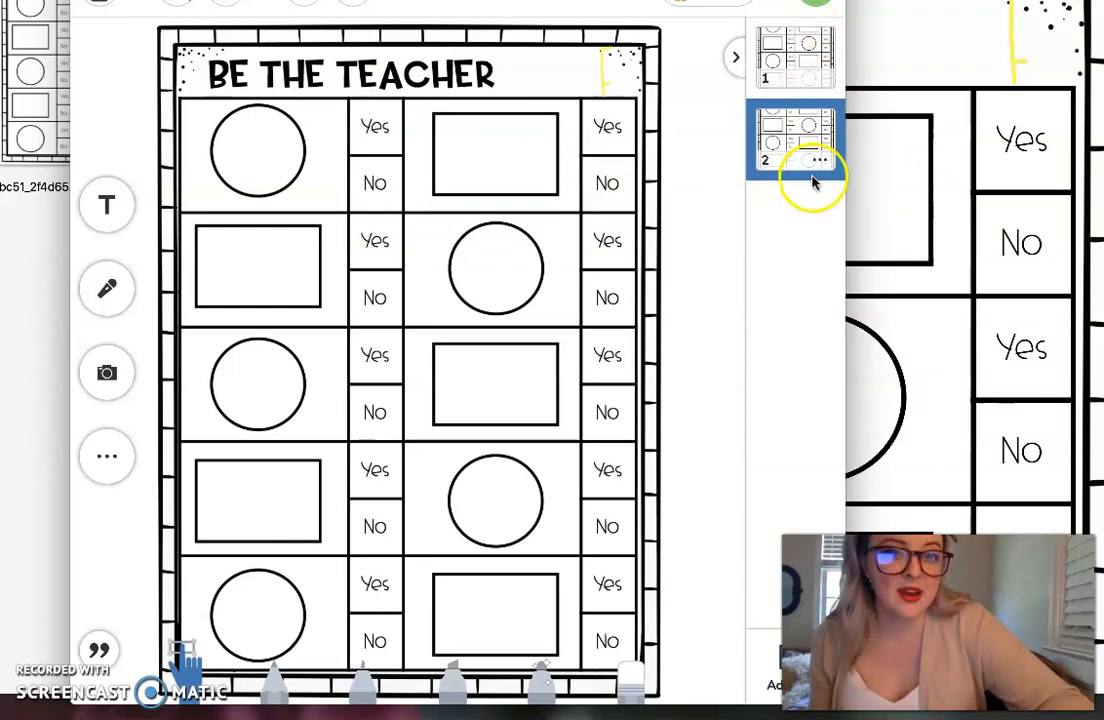
mouse_move(375, 367)
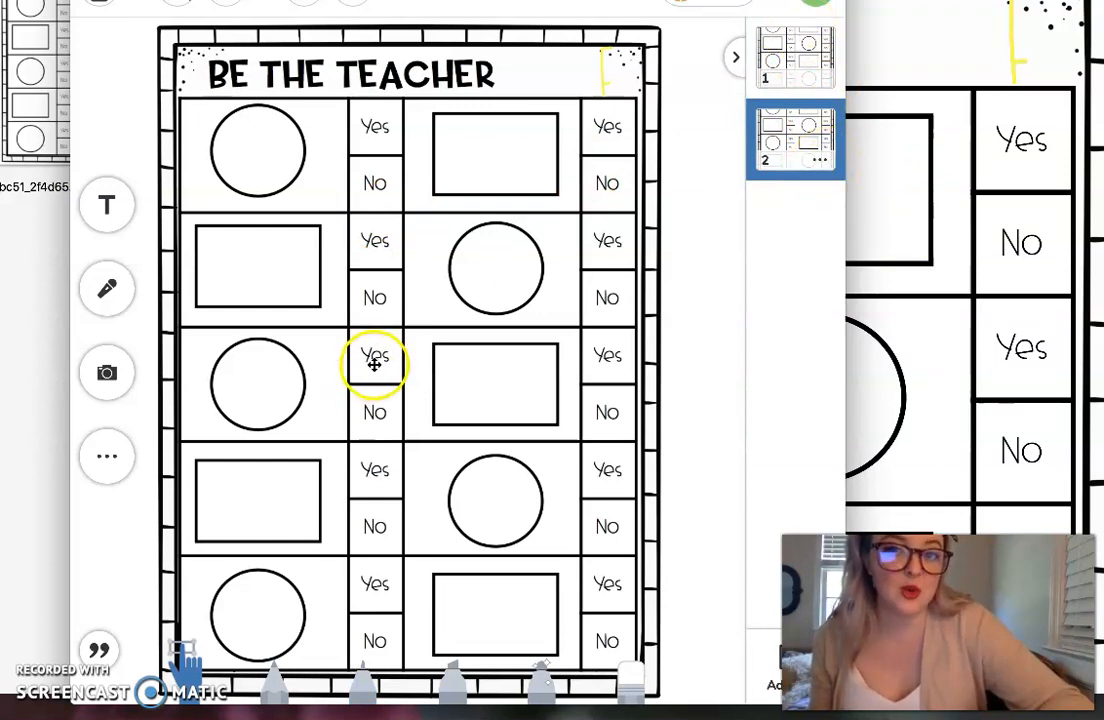
left_click(820, 160)
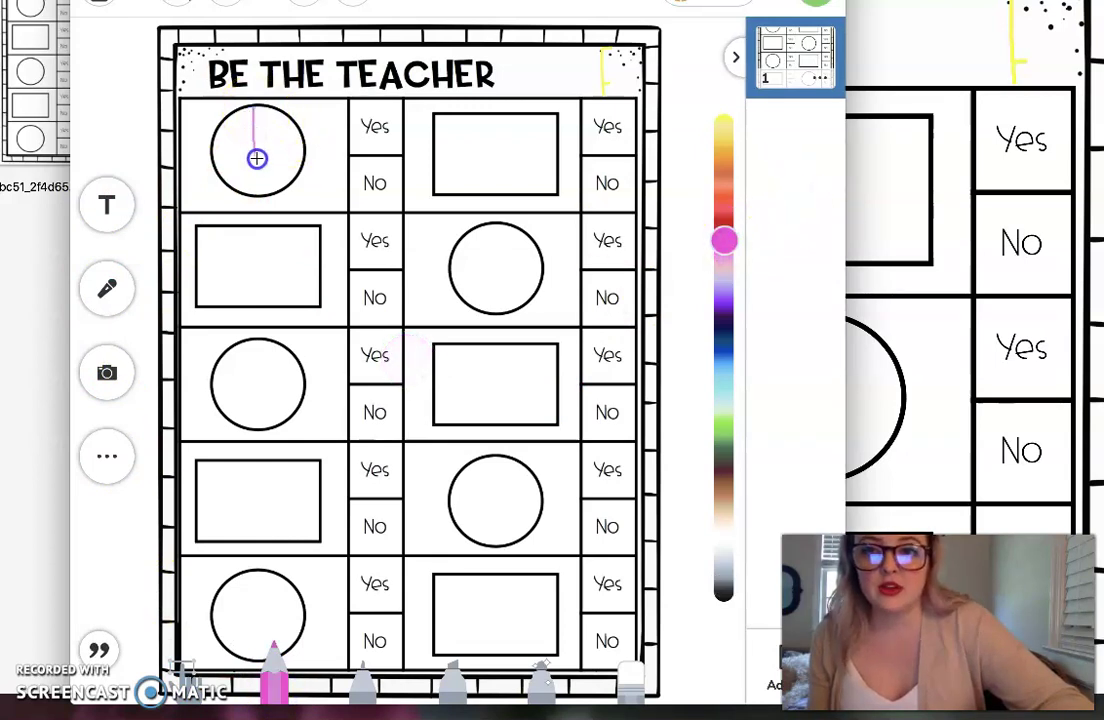
Draw pink partition lines across the top-left, third-row and right-column circles.
left_click_drag(257, 120, 263, 195)
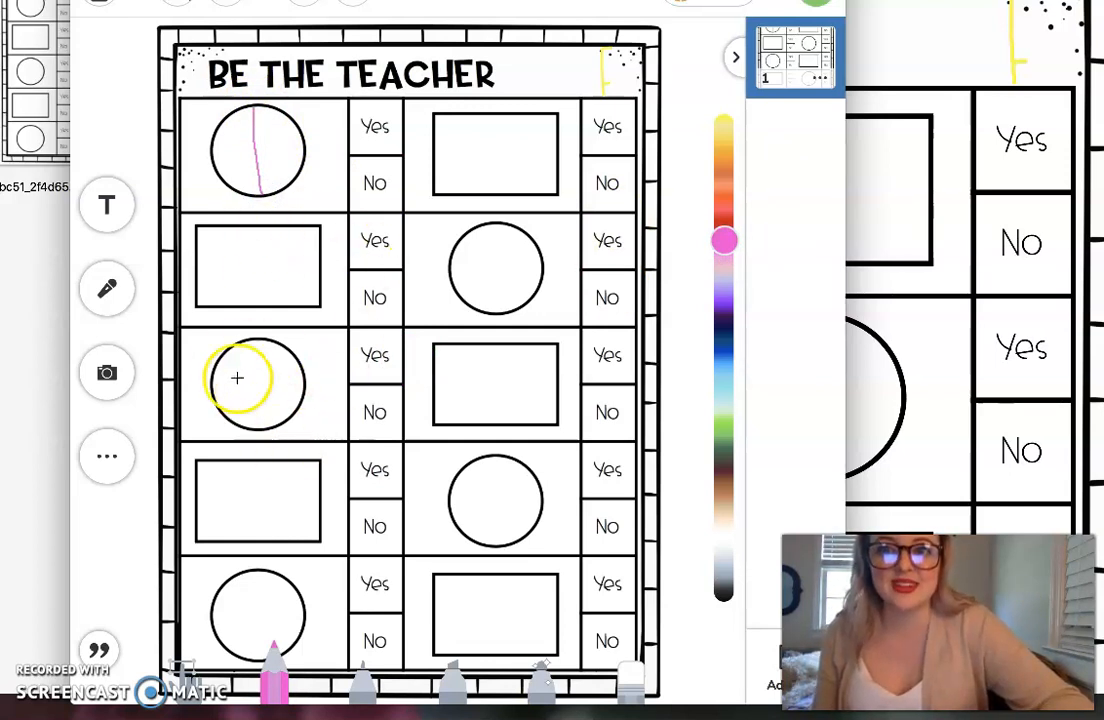
mouse_move(208, 310)
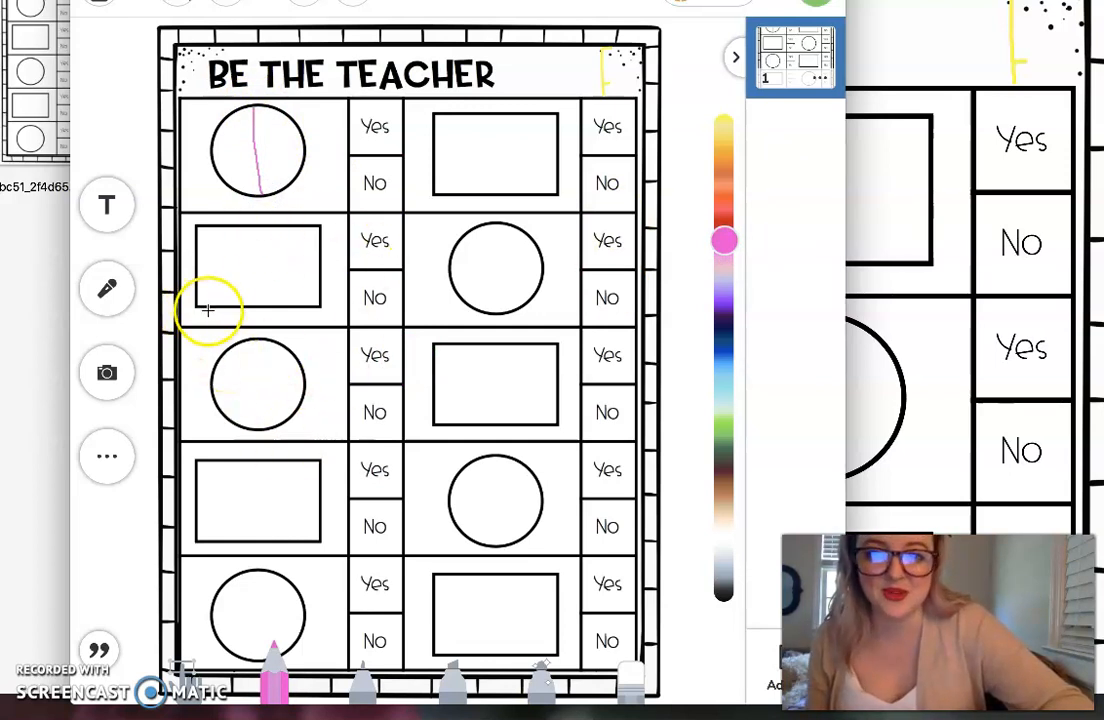
mouse_move(197, 277)
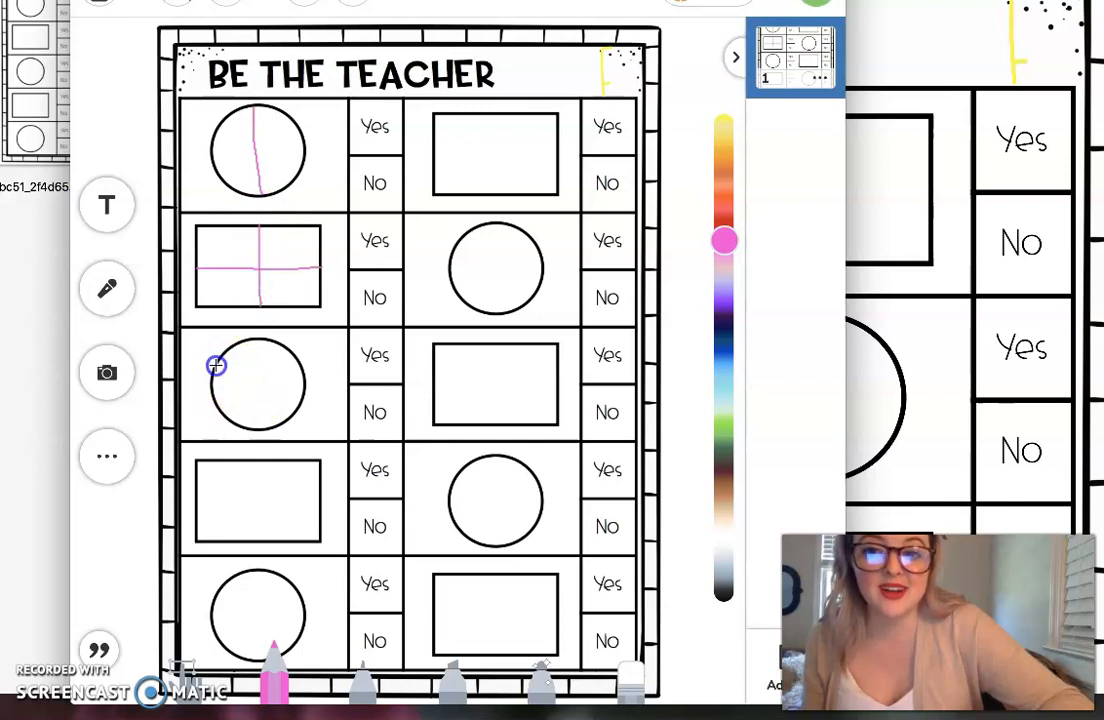
left_click_drag(218, 365, 268, 375)
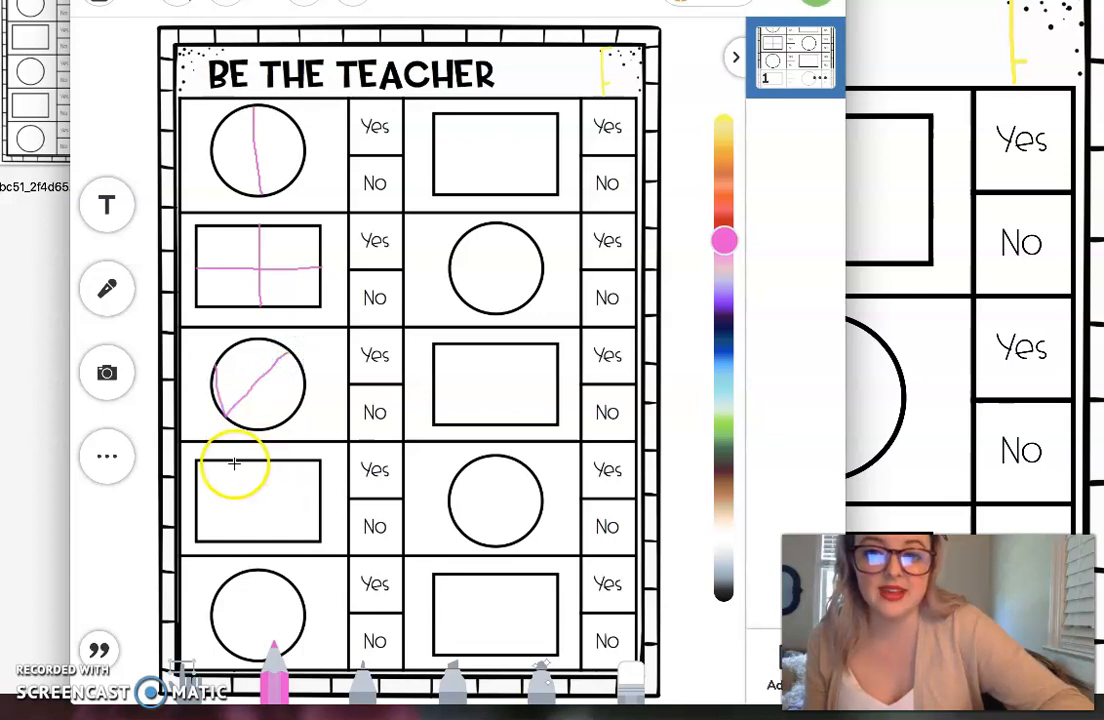
mouse_move(207, 470)
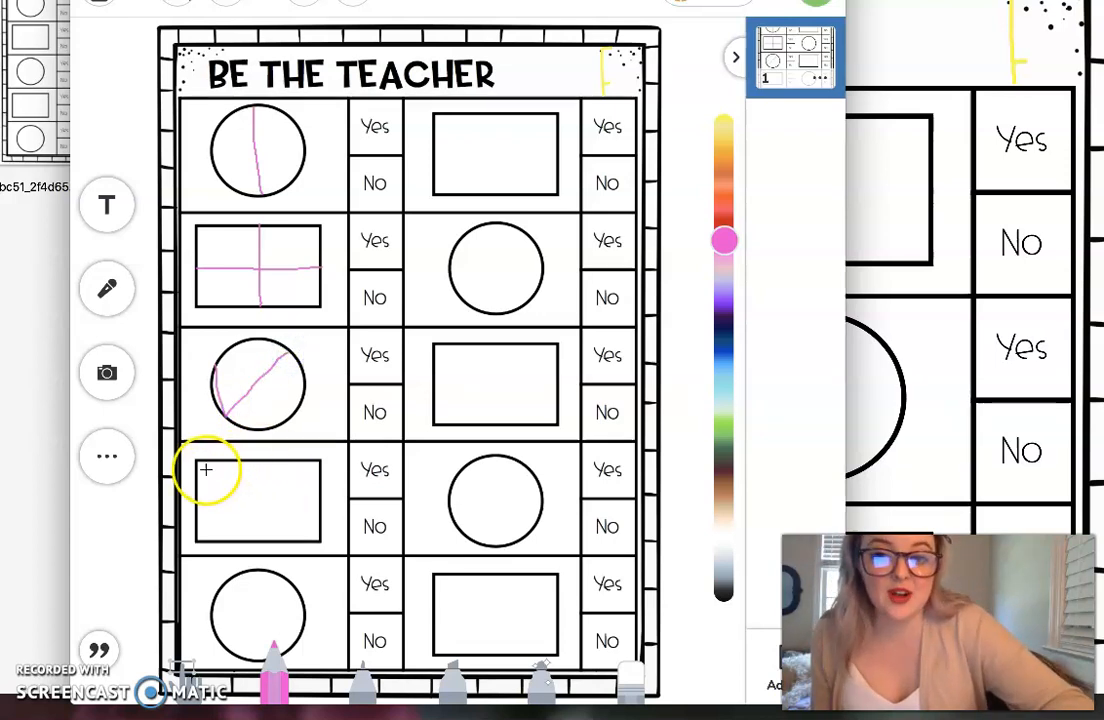
mouse_move(477, 228)
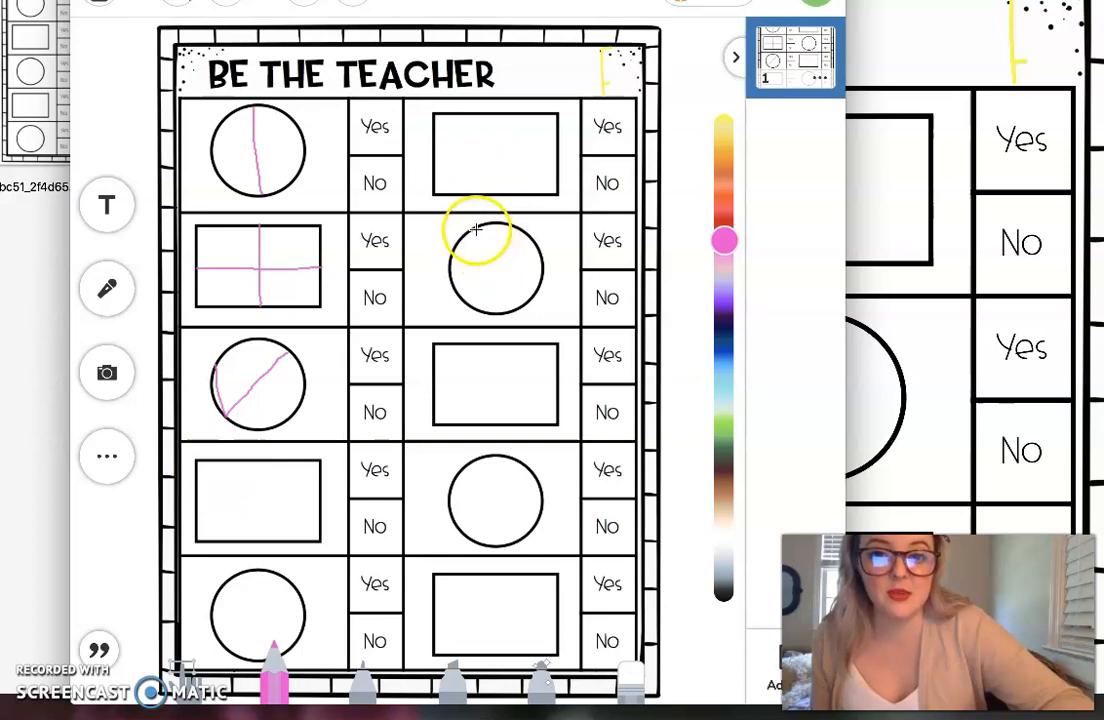
left_click_drag(488, 230, 480, 305)
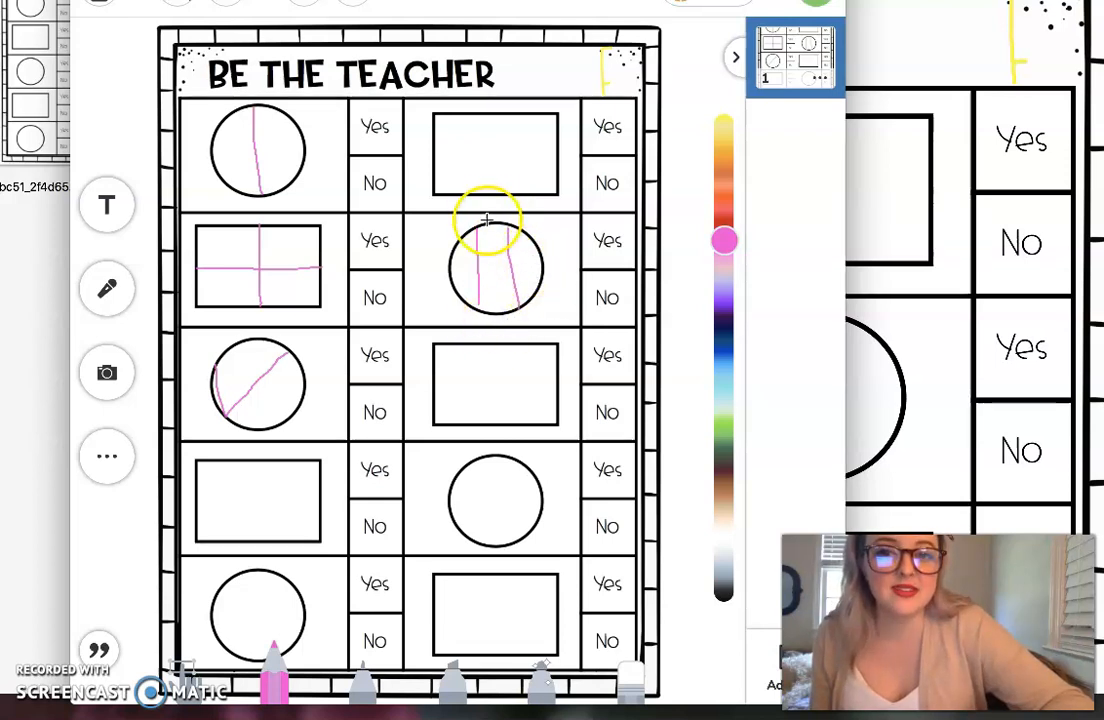
mouse_move(479, 227)
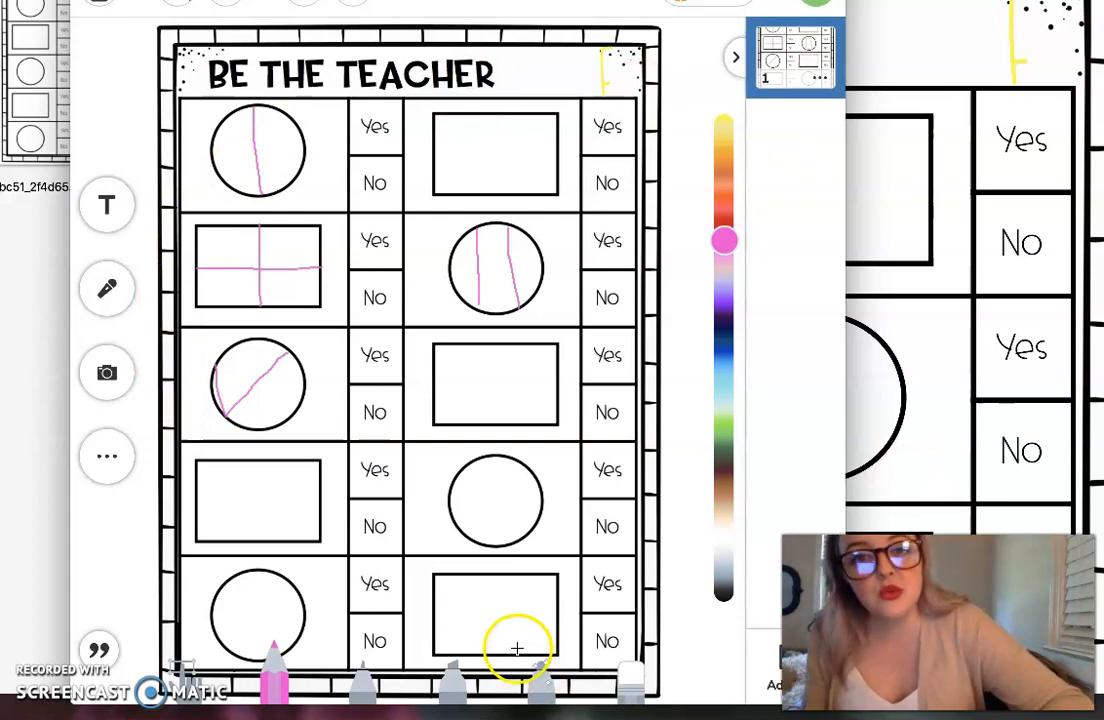
left_click(817, 79)
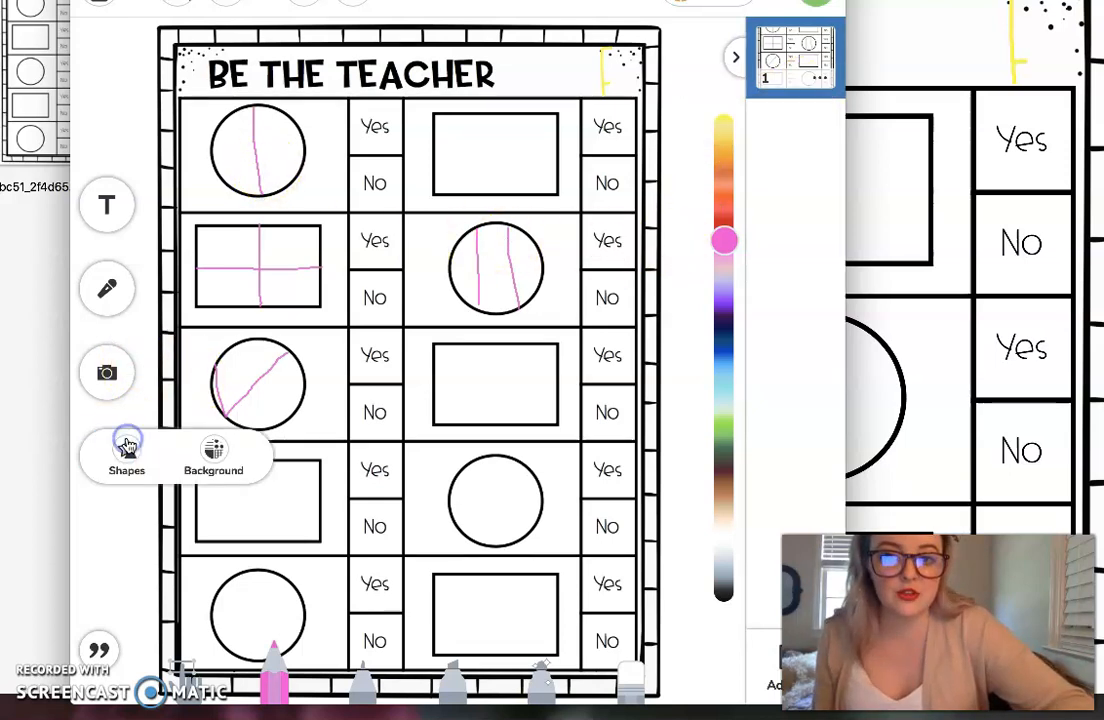
Insert a straight line shape halving the top-right rectangle.
left_click(126, 447)
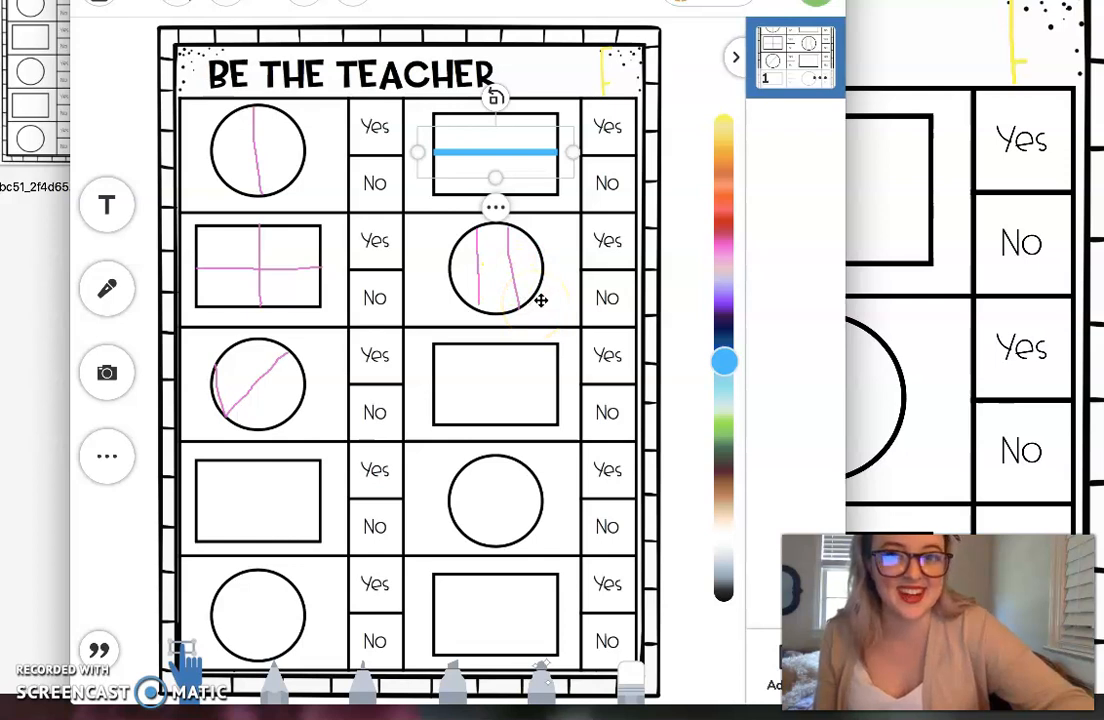
mouse_move(664, 310)
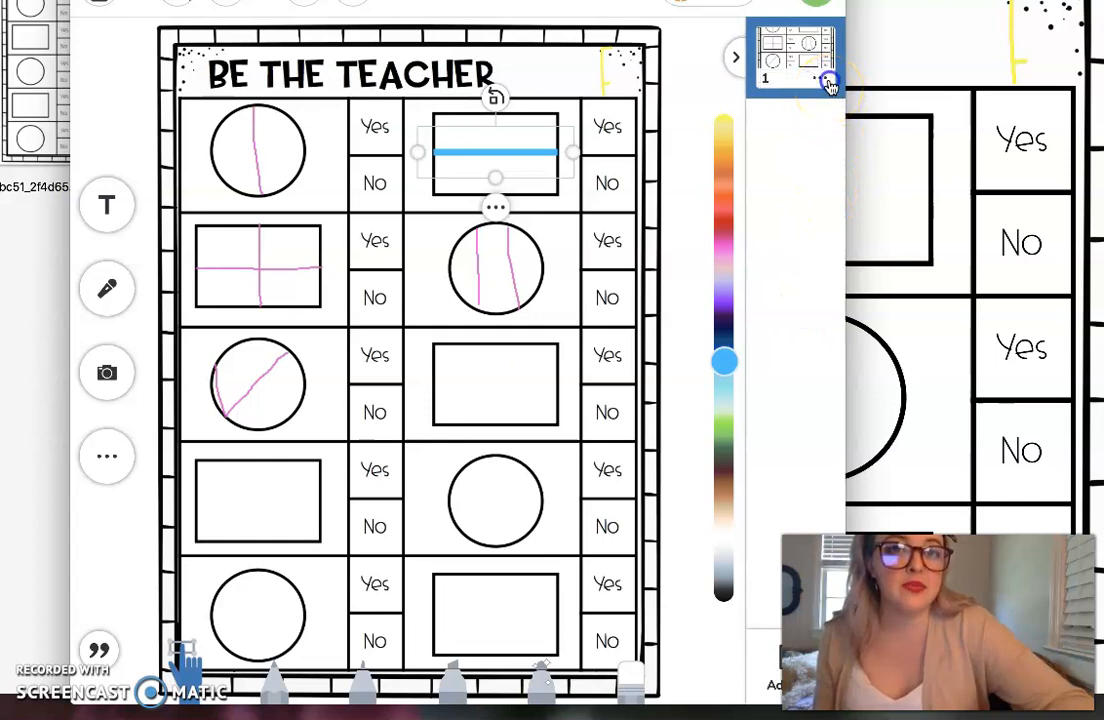
Duplicate the partitioned worksheet page to create a second answer-key page.
left_click(818, 78)
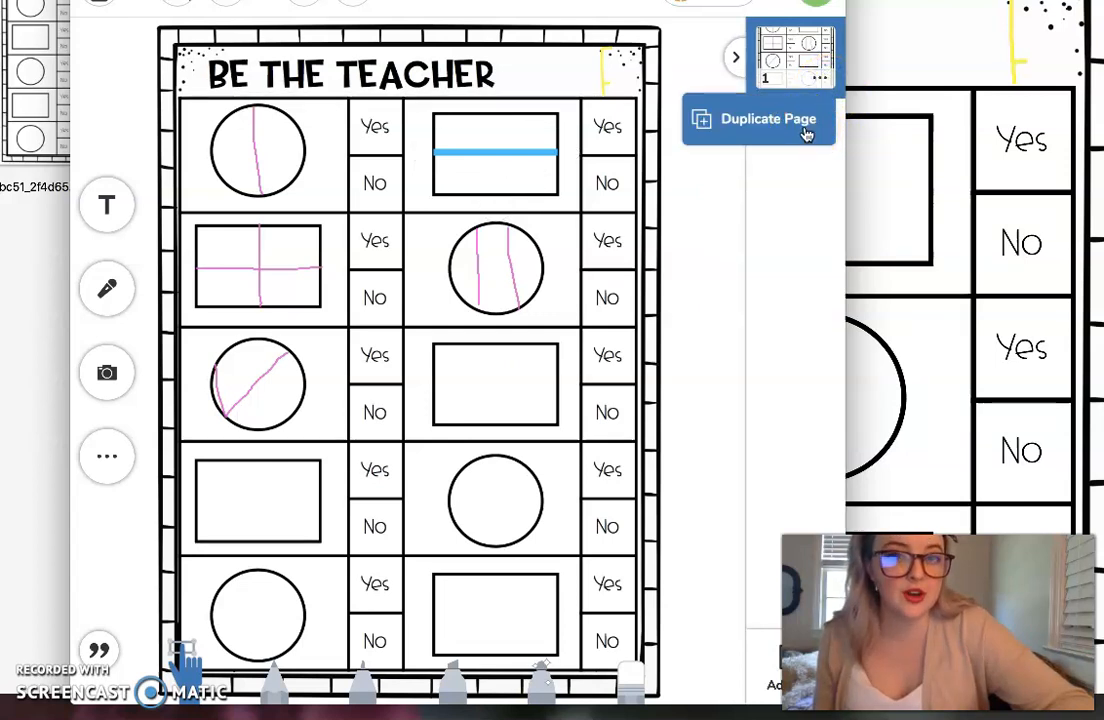
left_click(766, 118)
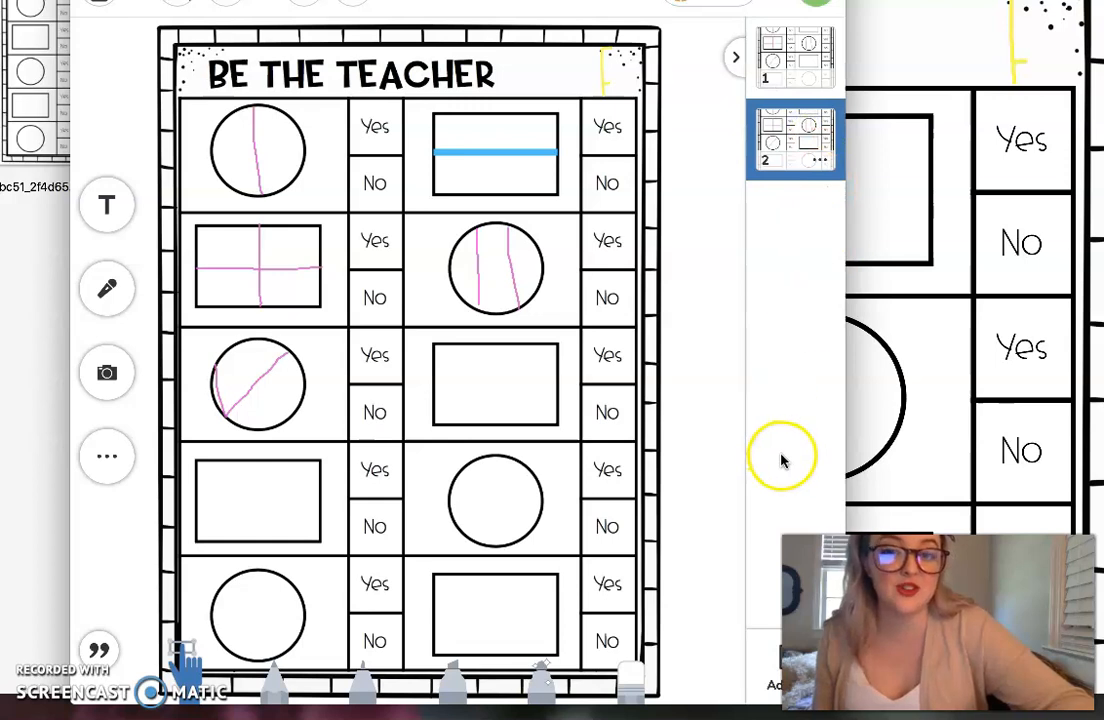
left_click(820, 160)
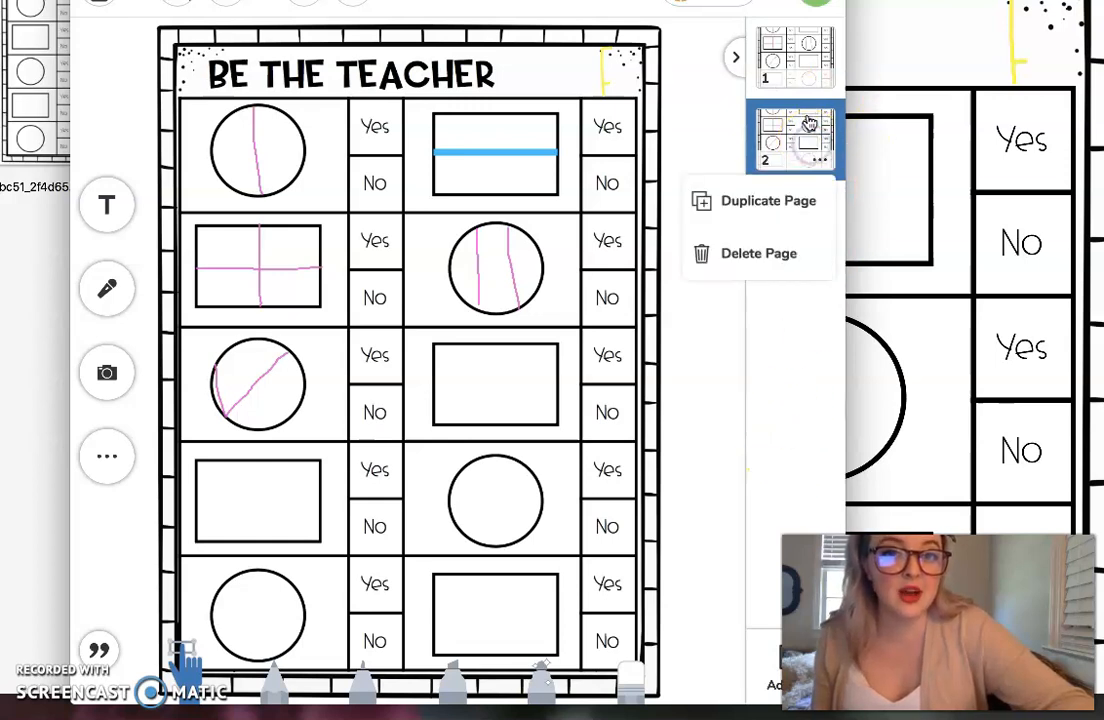
left_click(795, 140)
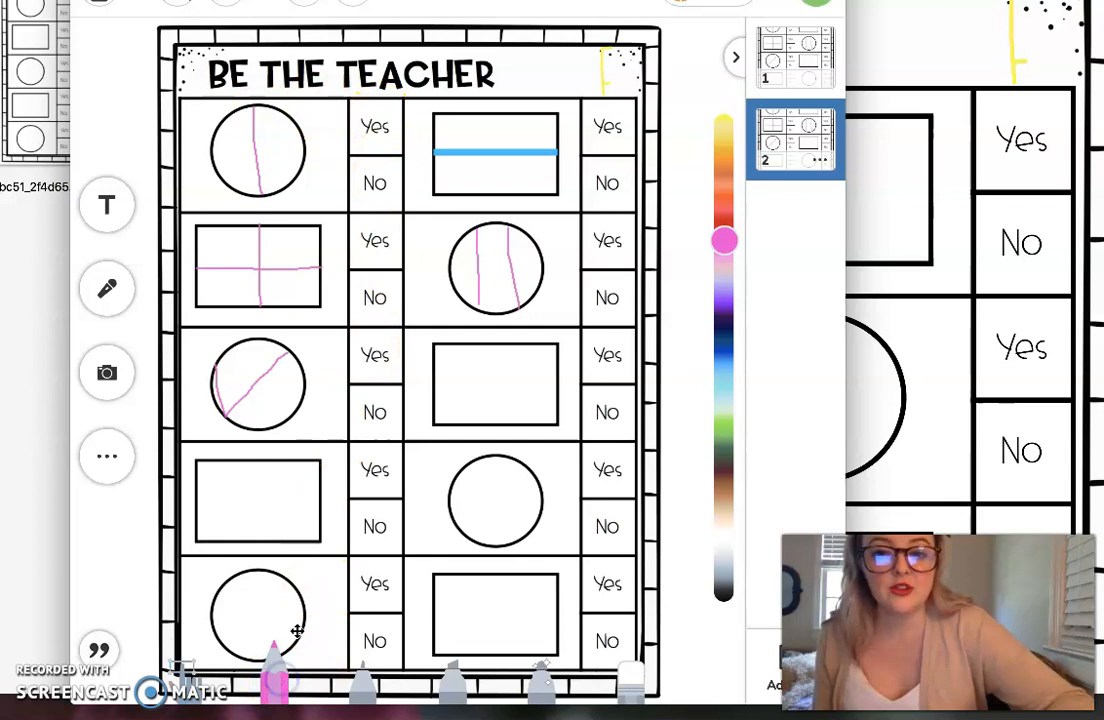
mouse_move(358, 678)
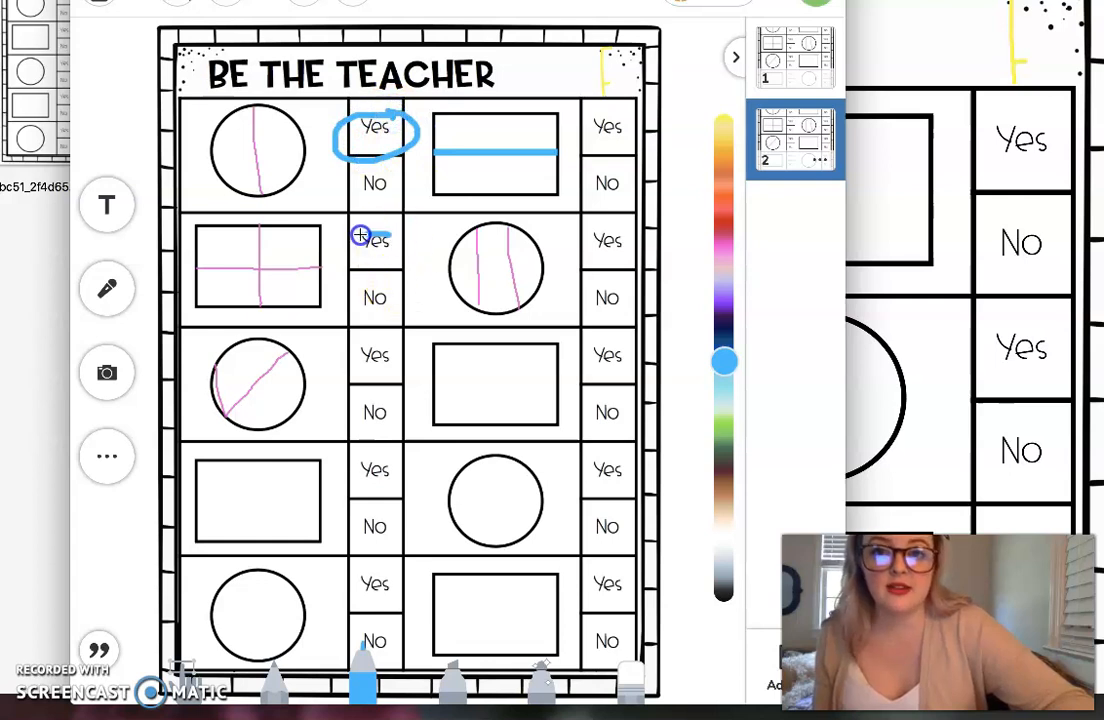
Circle the Yes beside the quartered rectangle in blue on page 2.
left_click_drag(375, 240, 375, 411)
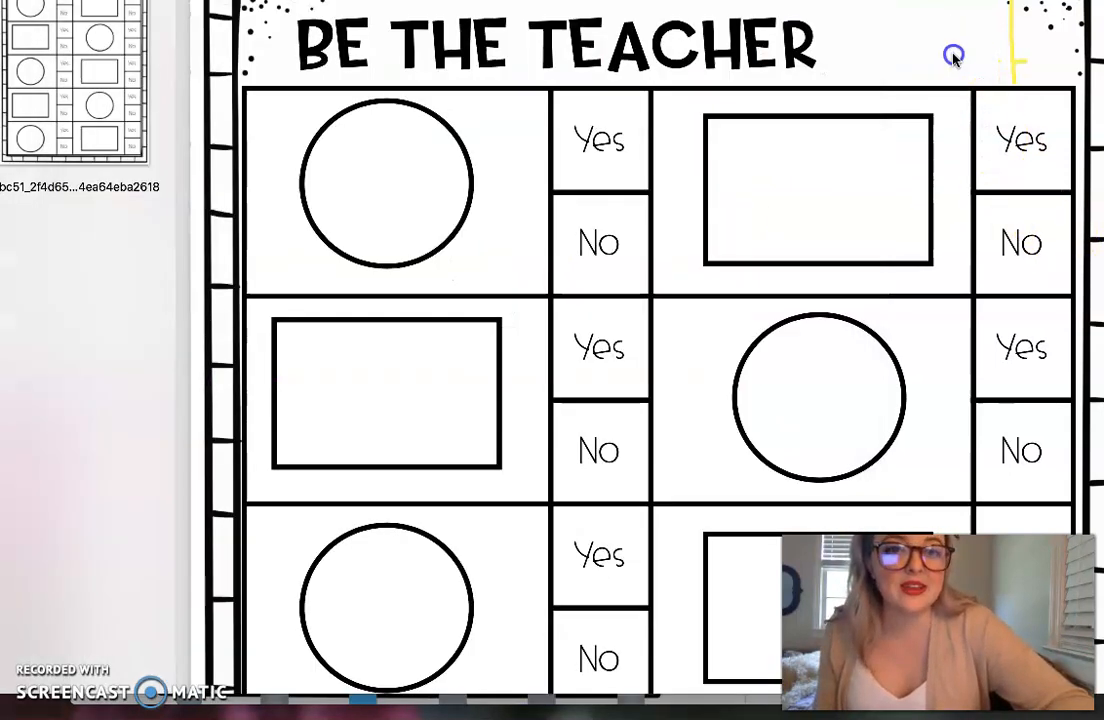
Scroll through the Weekly Checklist 3/30 slide's Must Complete and Suggested tasks.
scroll("down", 3)
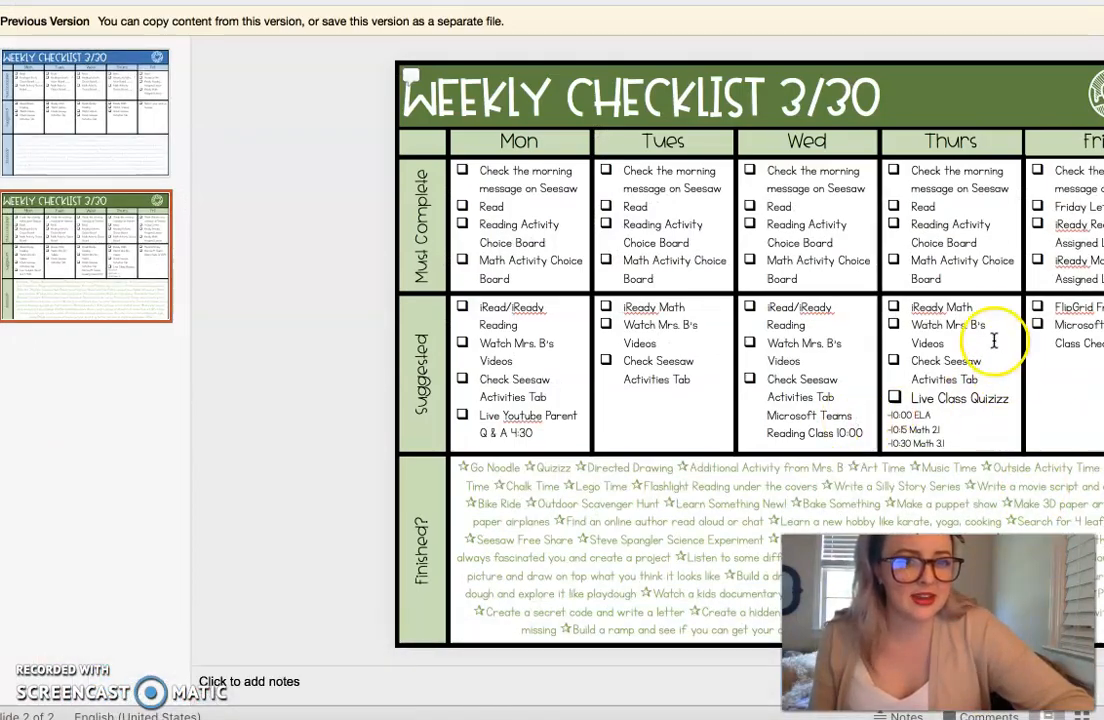
mouse_move(997, 270)
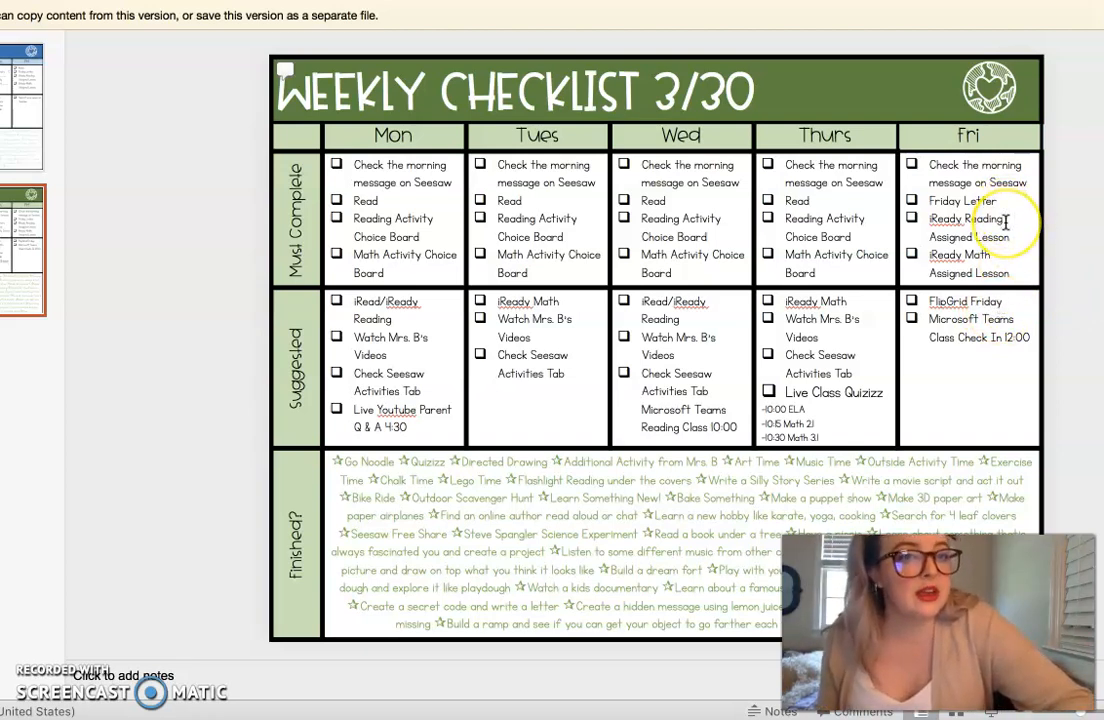
mouse_move(1030, 254)
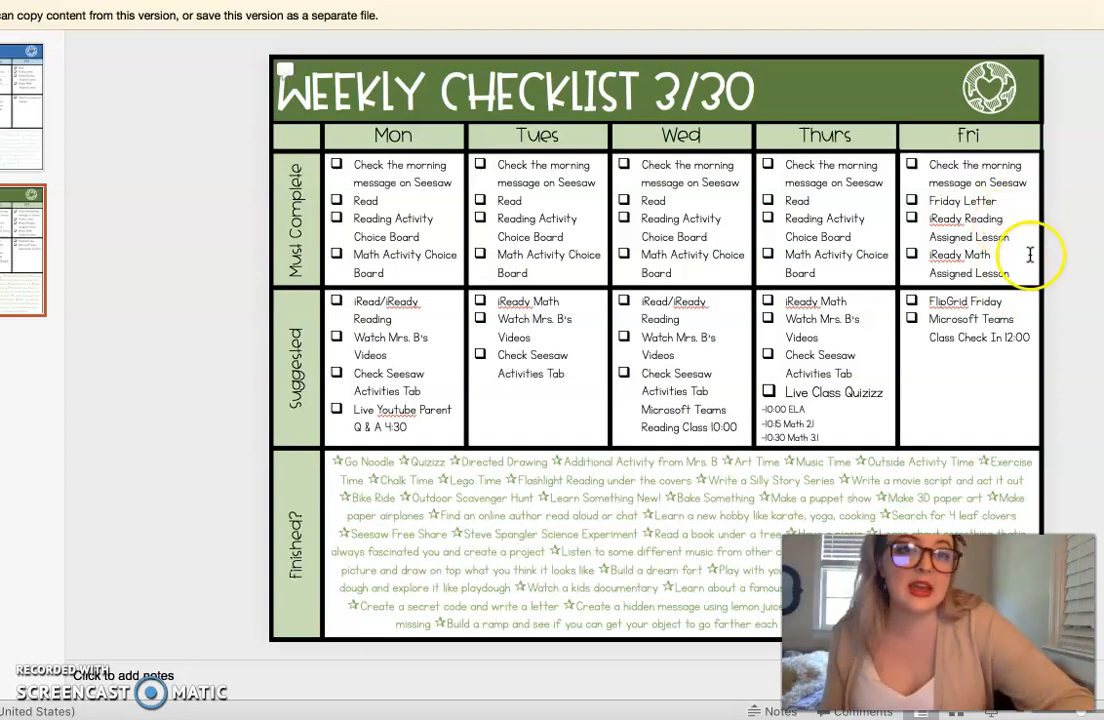
mouse_move(985, 272)
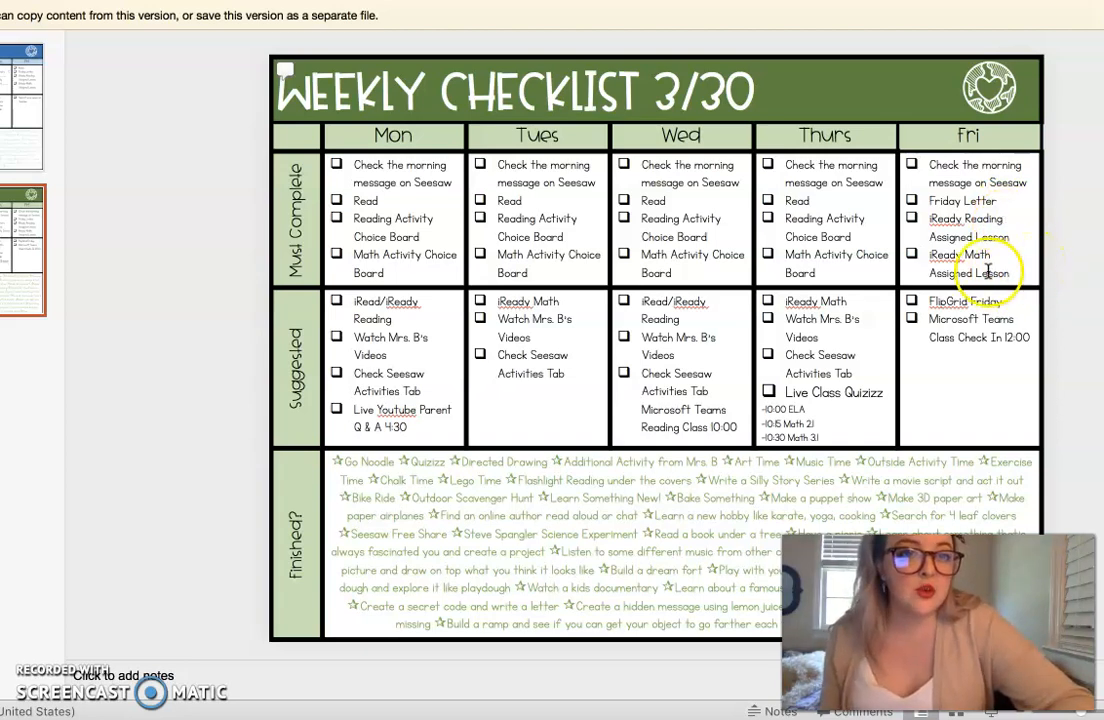